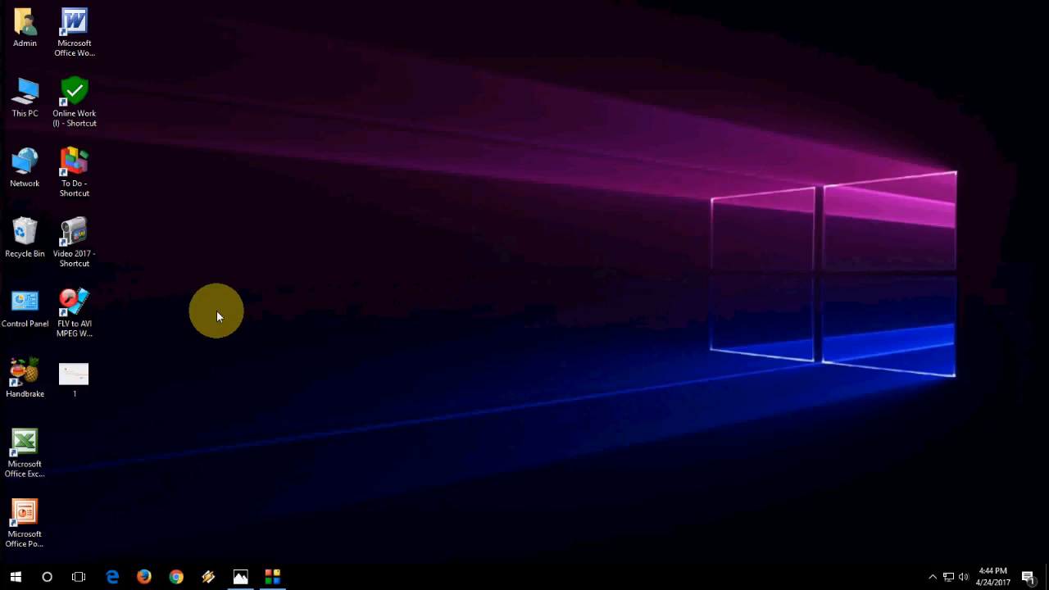
pyautogui.moveTo(233, 547)
pyautogui.write('date time')
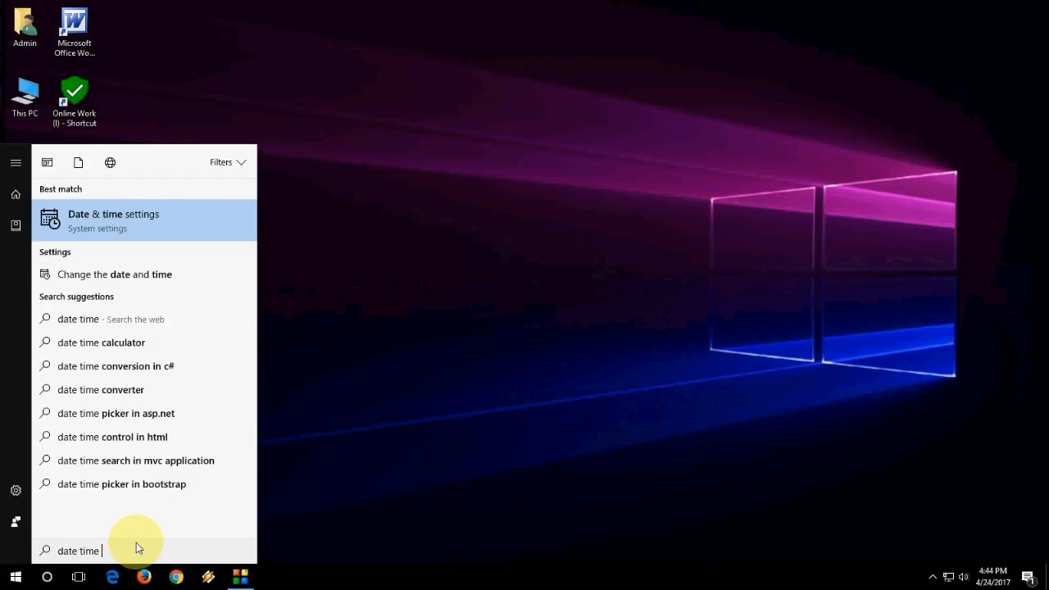
pyautogui.moveTo(212, 232)
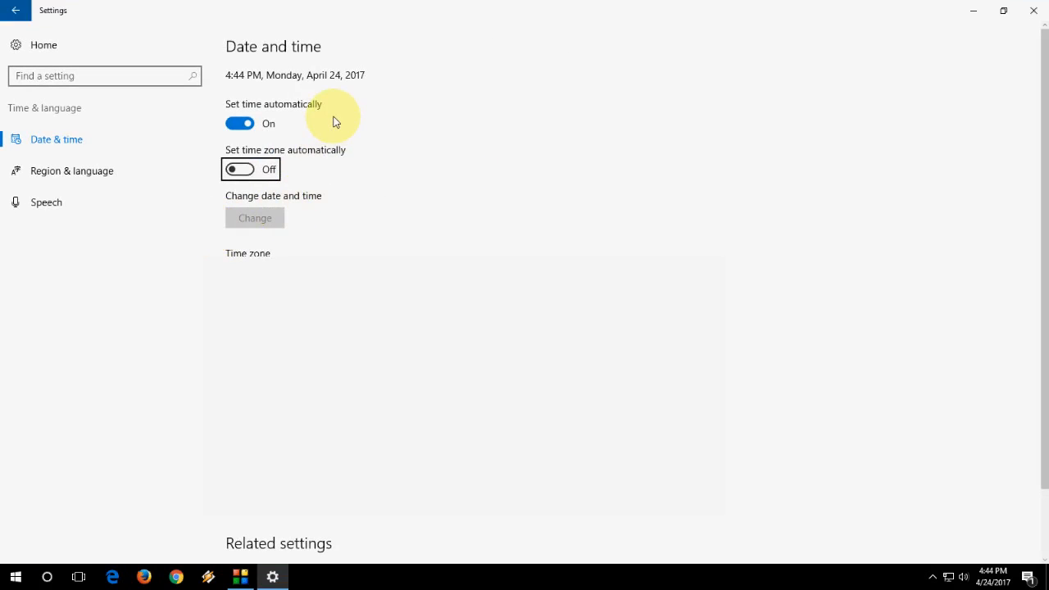
pyautogui.moveTo(239, 123)
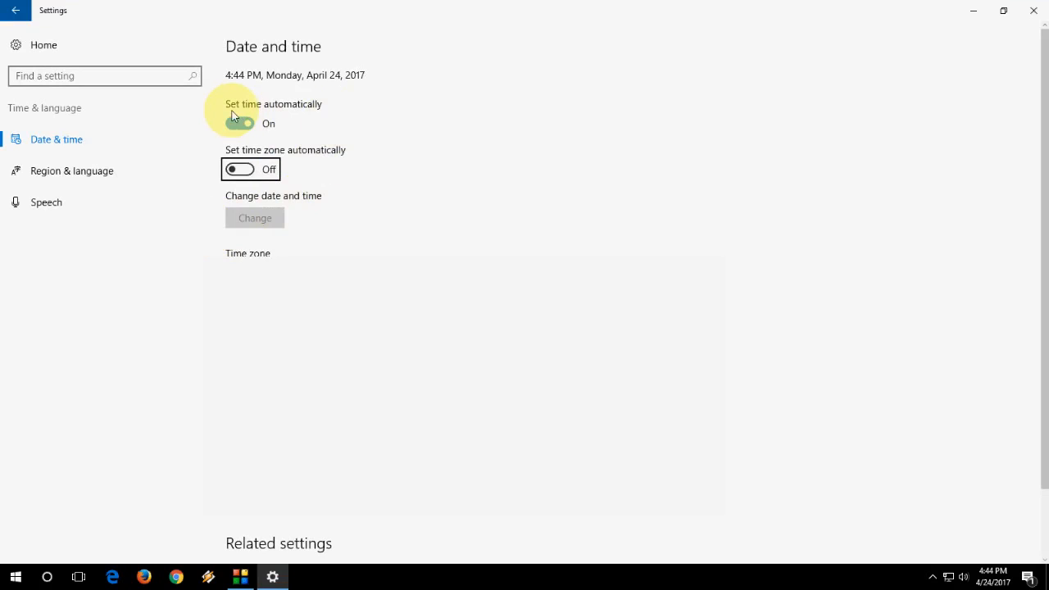
pyautogui.moveTo(246, 118)
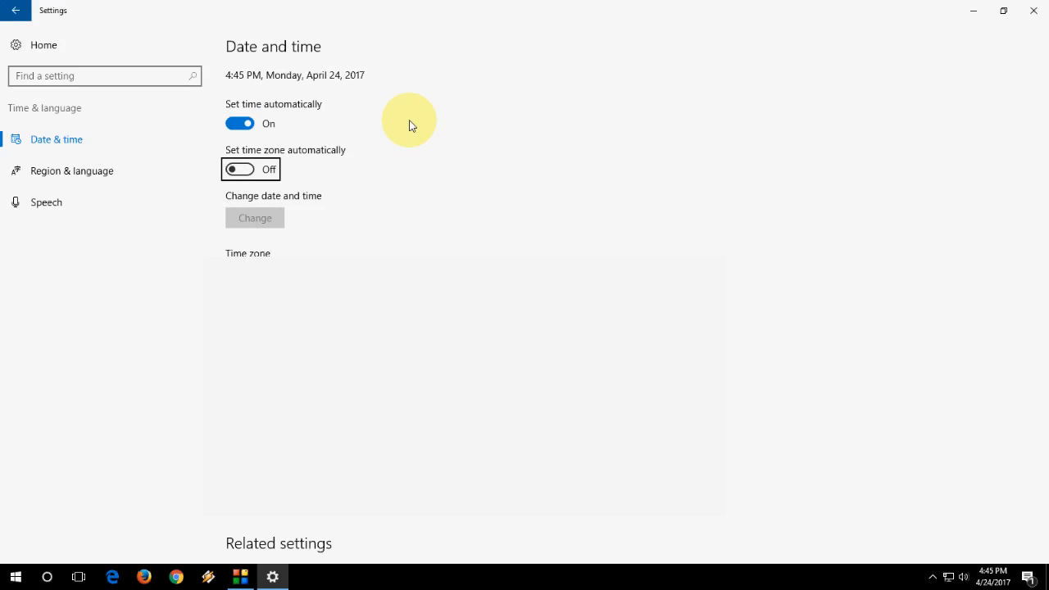
pyautogui.moveTo(1034, 6)
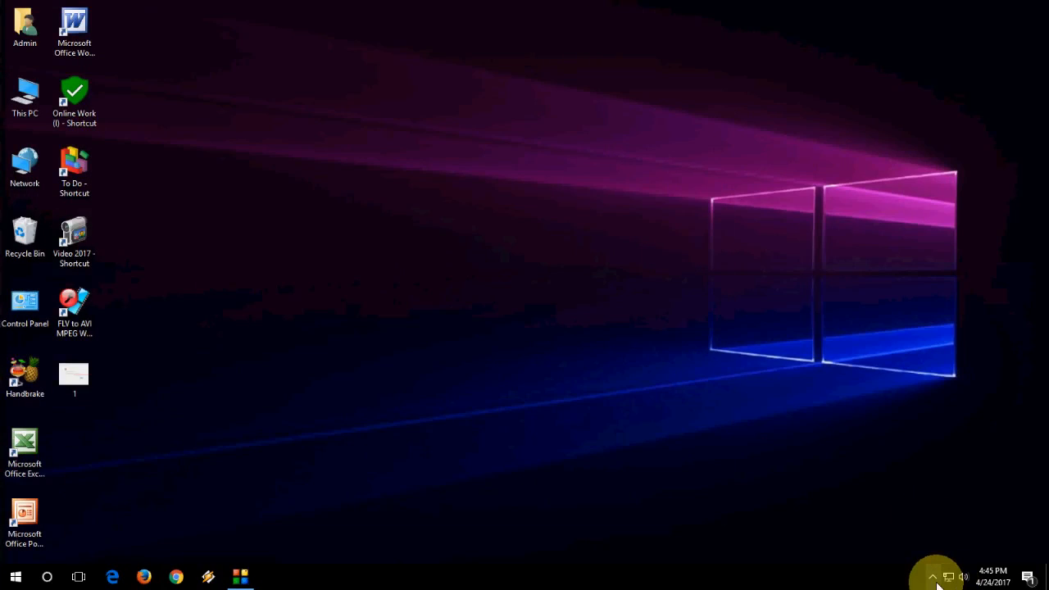
# Step: Check the Quick Heal security dashboard and its settings from the background apps, then close it
pyautogui.click(931, 576)
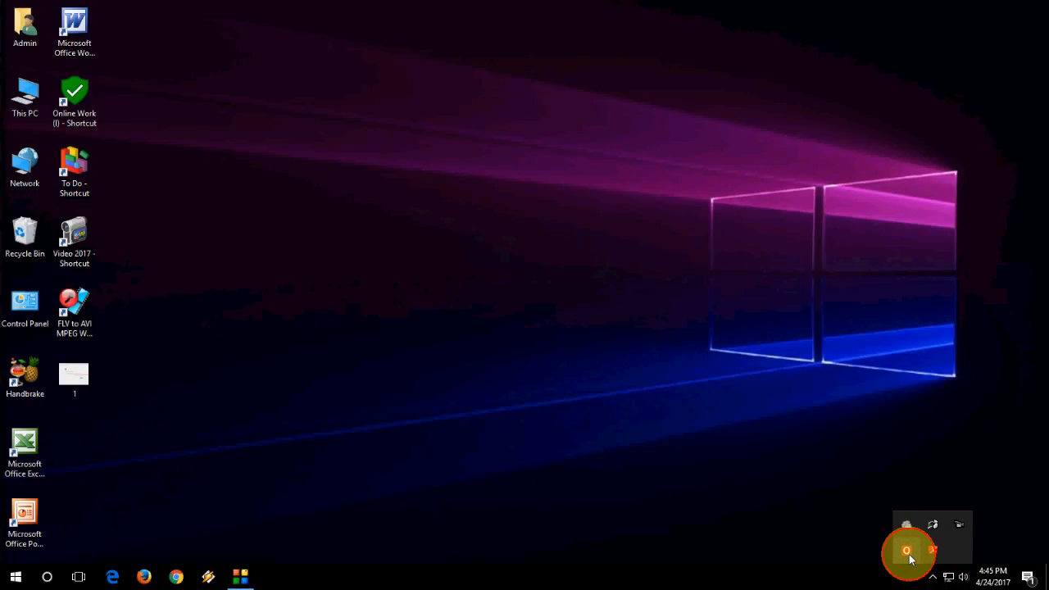
pyautogui.click(906, 551)
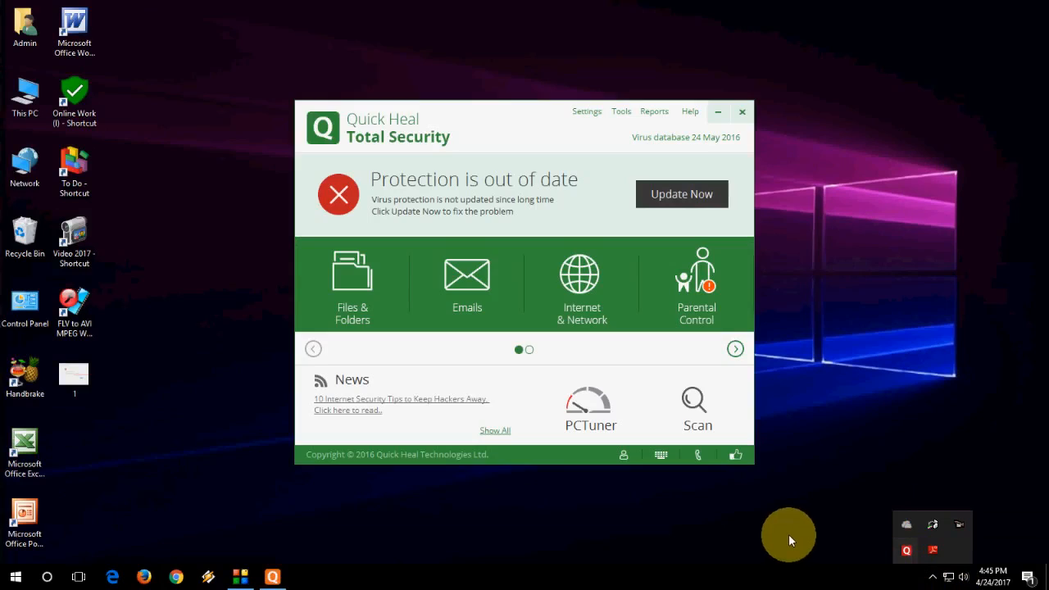
pyautogui.moveTo(587, 111)
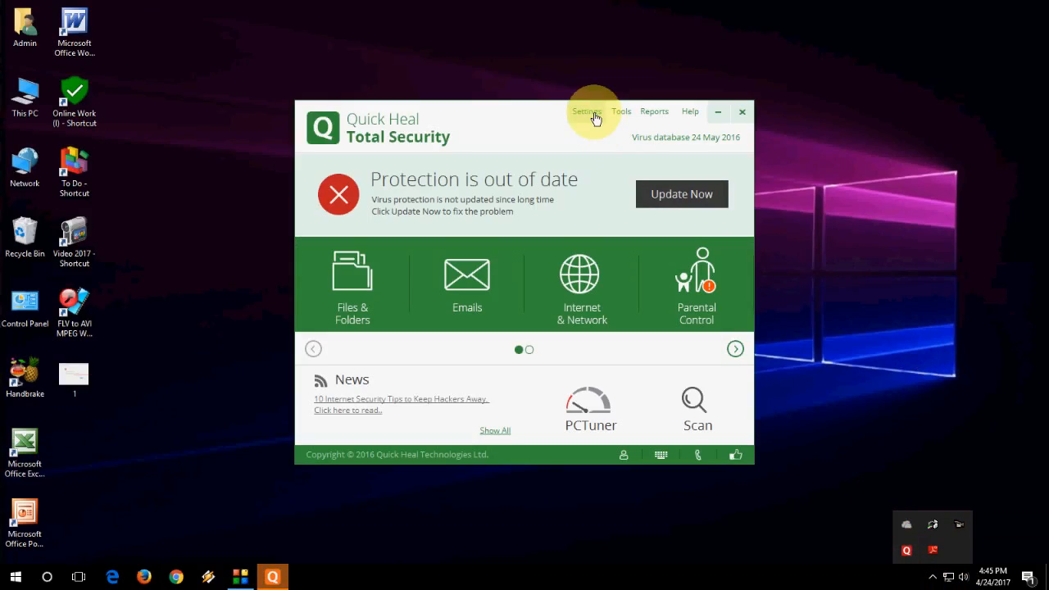
pyautogui.click(587, 111)
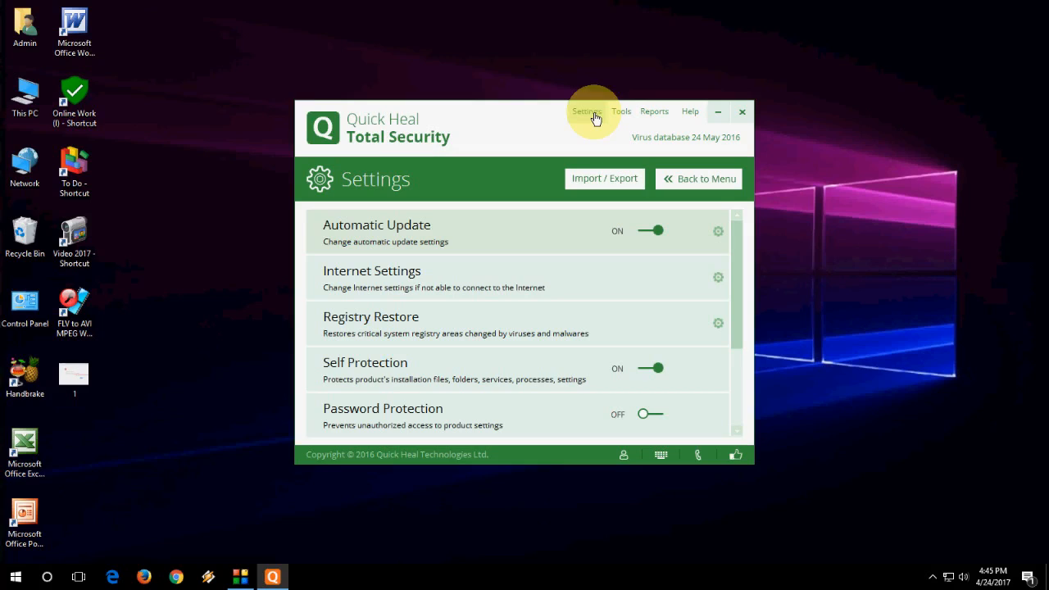
pyautogui.moveTo(736, 116)
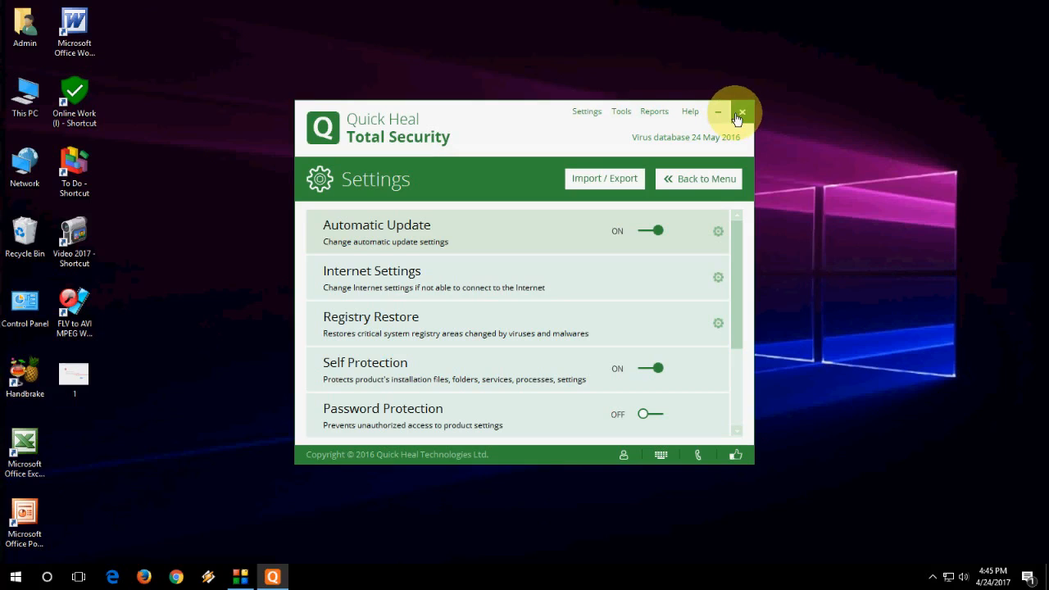
pyautogui.click(741, 112)
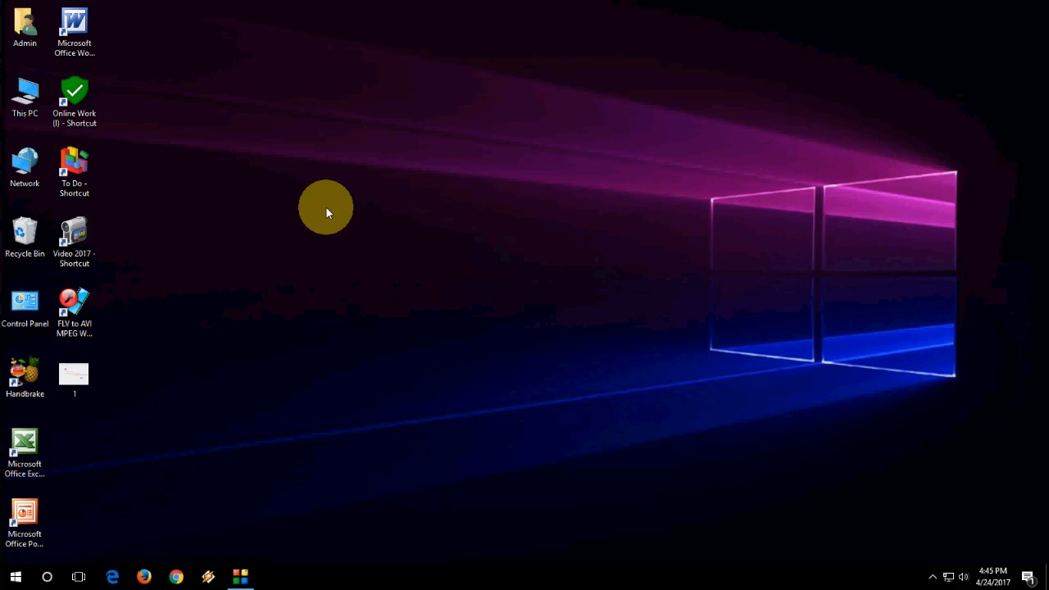
pyautogui.moveTo(161, 465)
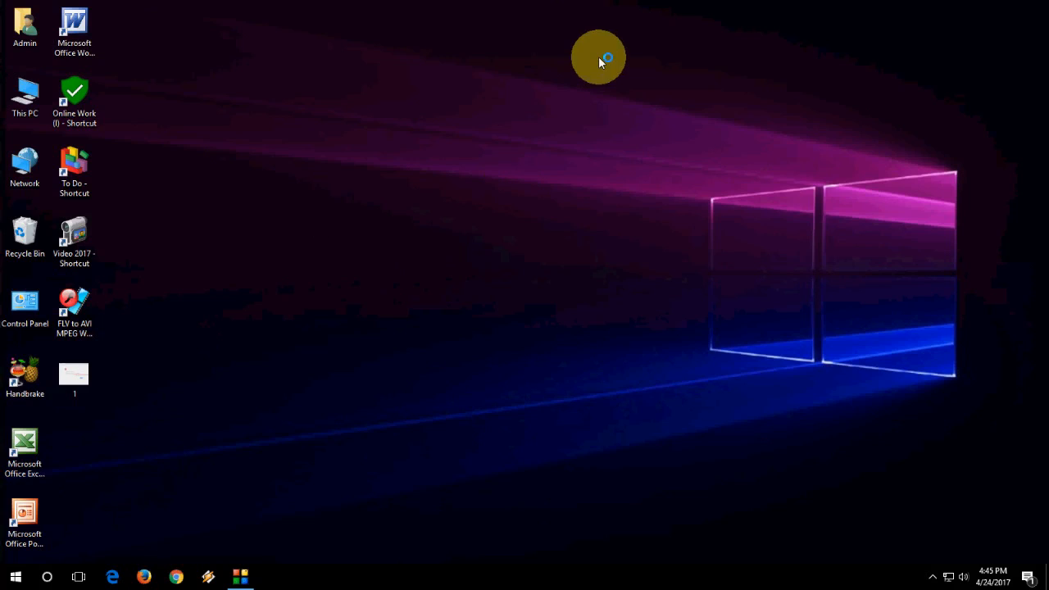
pyautogui.moveTo(713, 164)
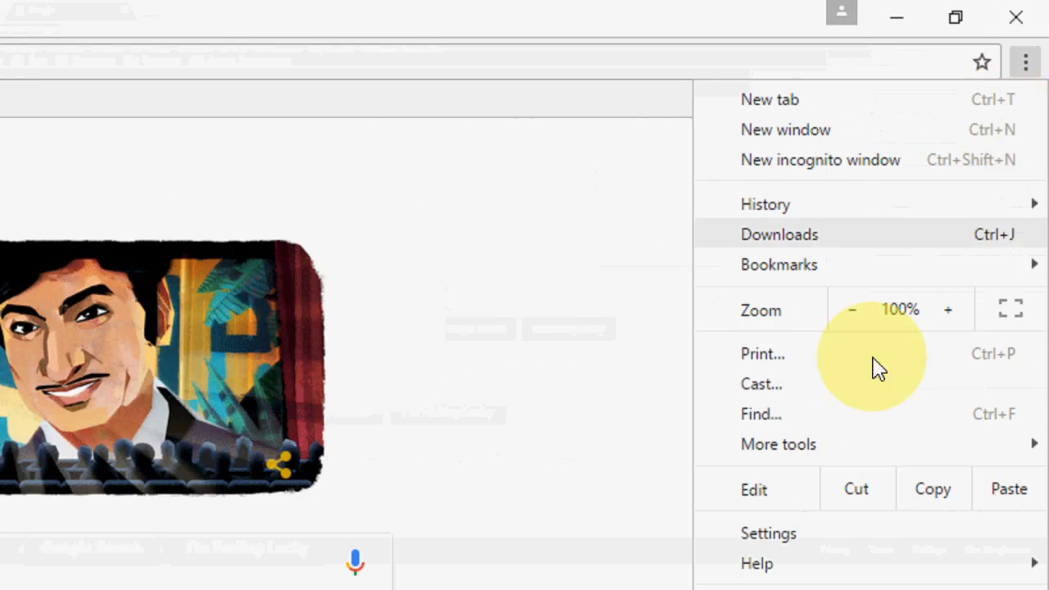
# Step: Go into Chrome's settings and scroll down to the advanced System and Reset sections
pyautogui.click(767, 532)
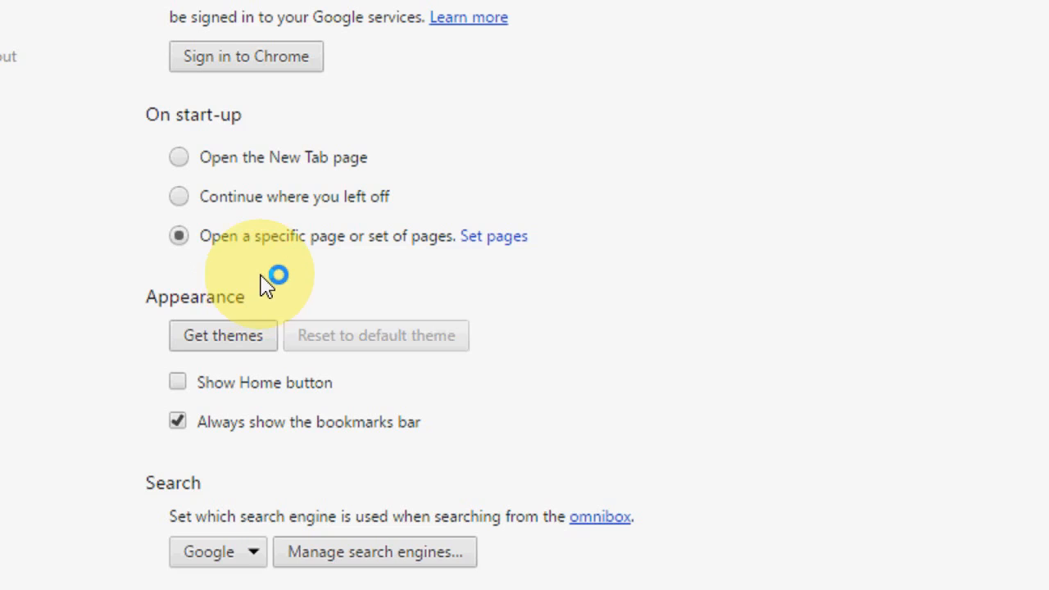
pyautogui.scroll(-3)
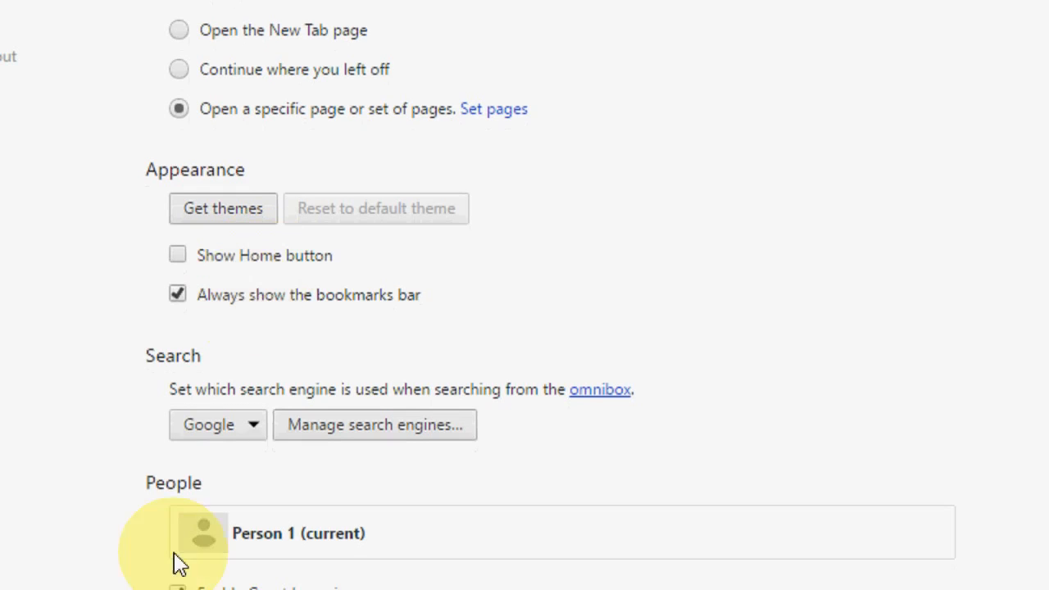
pyautogui.scroll(-3)
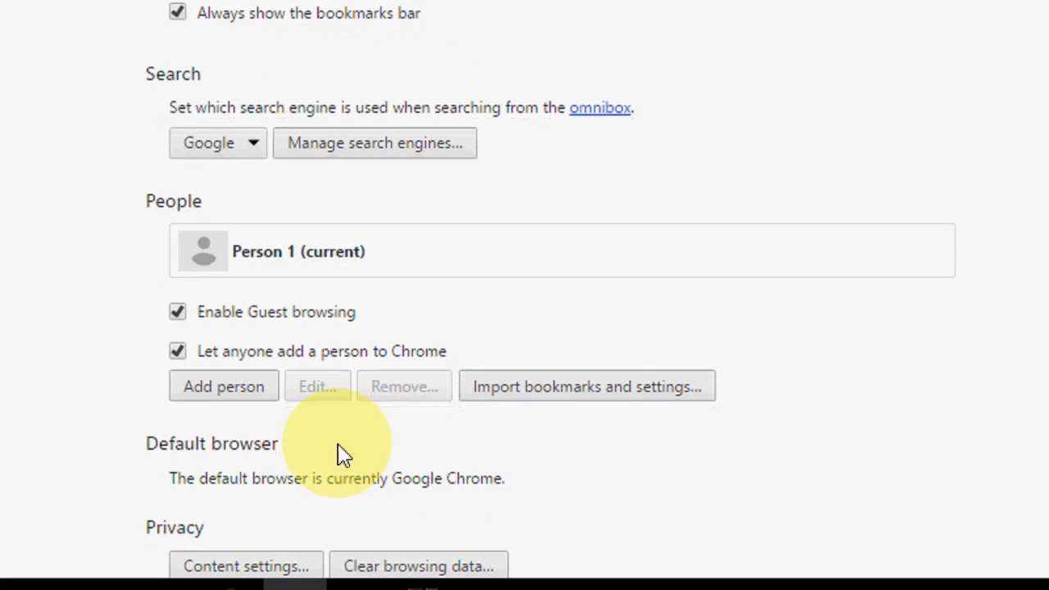
pyautogui.scroll(-3)
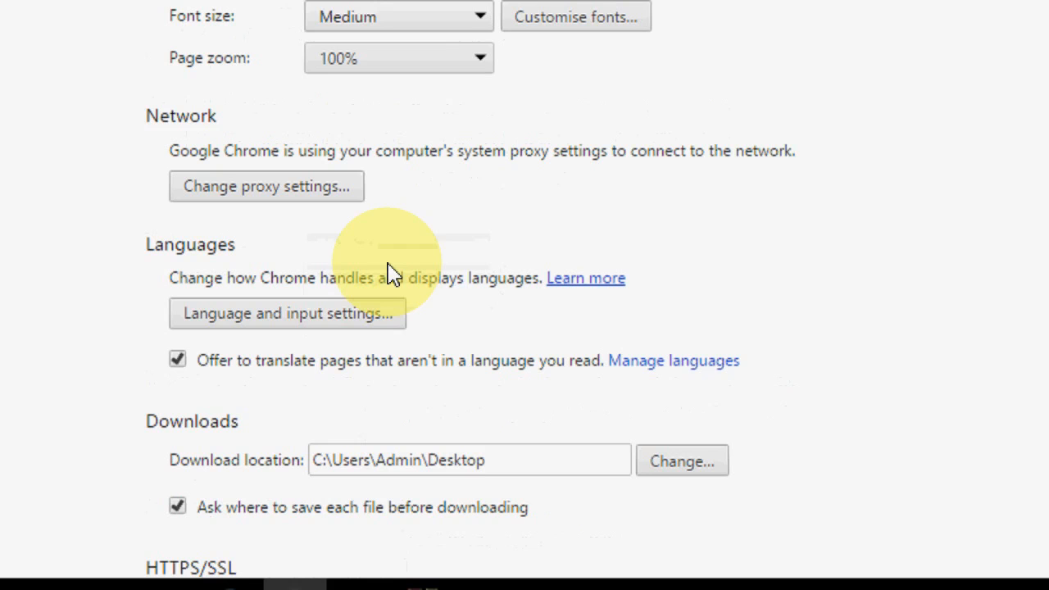
pyautogui.scroll(-3)
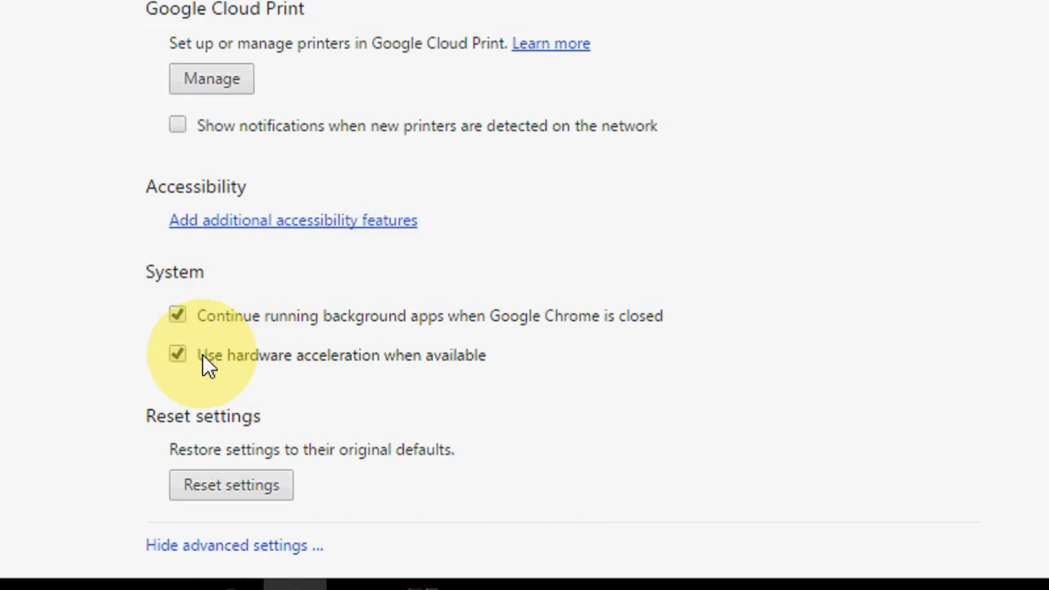
pyautogui.moveTo(262, 374)
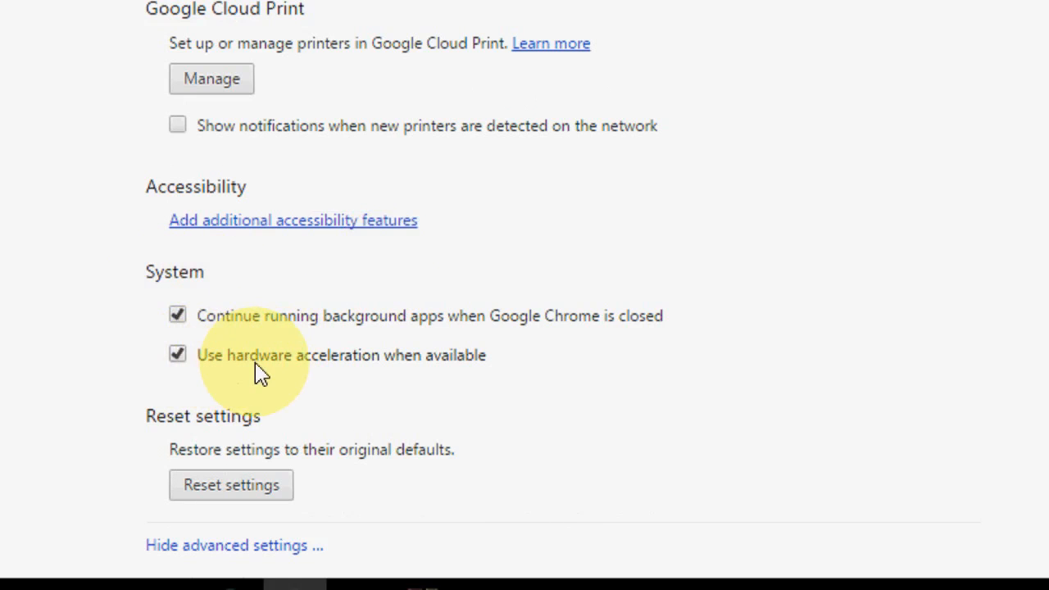
pyautogui.click(177, 353)
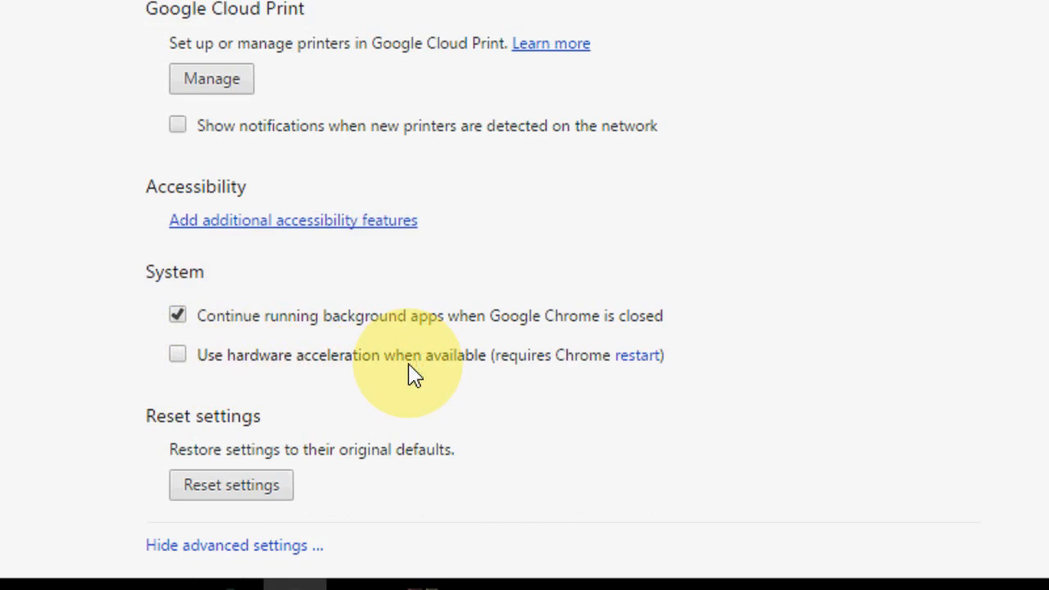
pyautogui.click(177, 354)
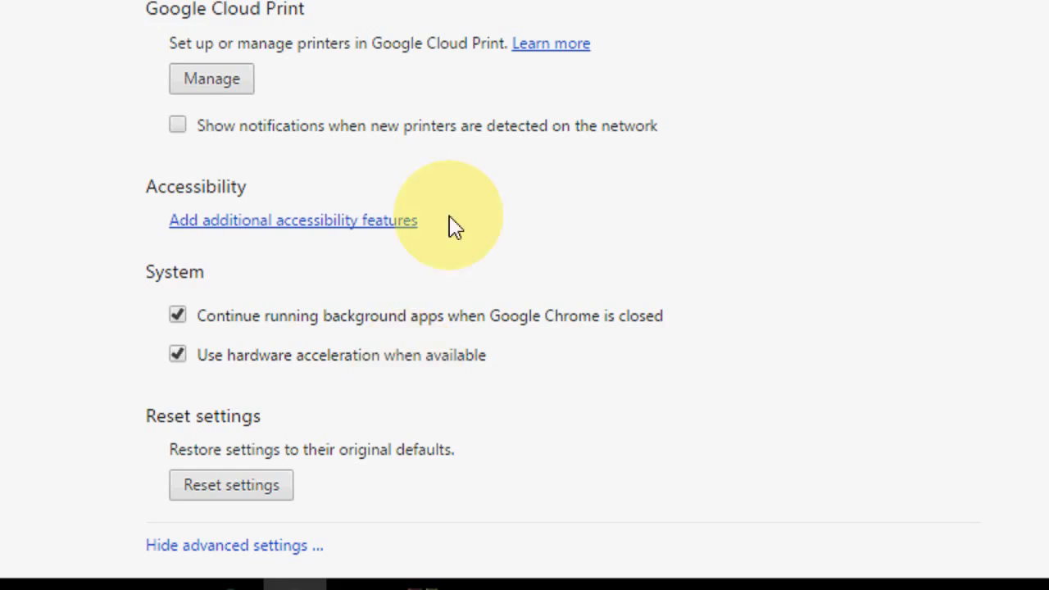
pyautogui.scroll(3)
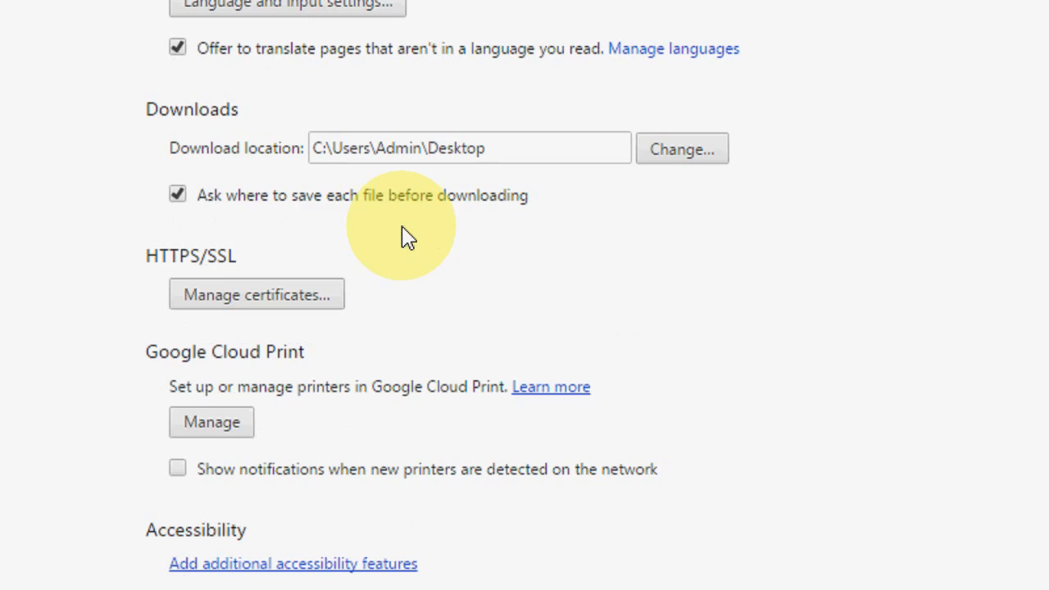
pyautogui.scroll(3)
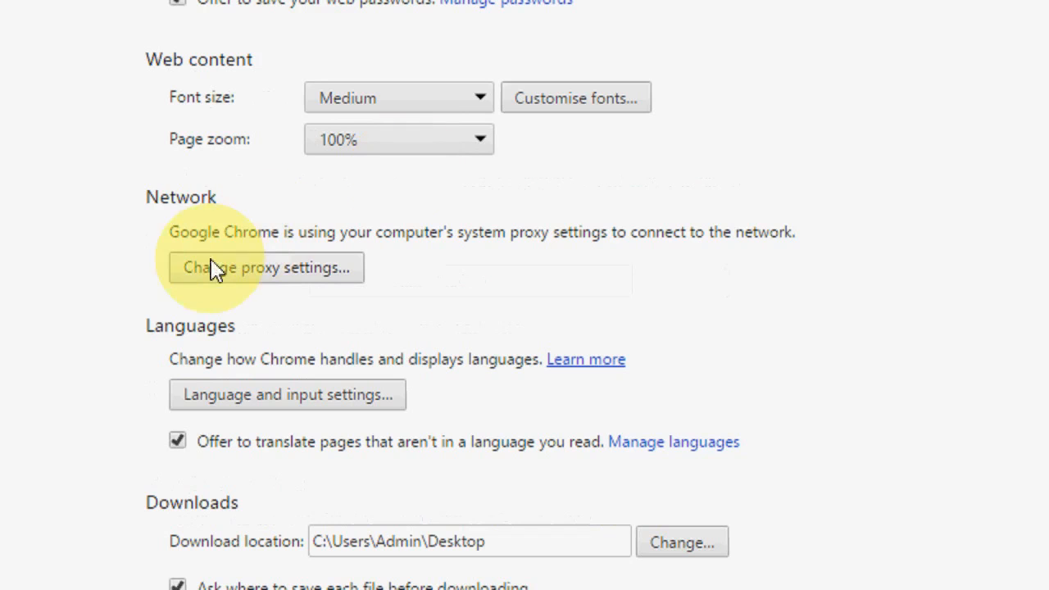
pyautogui.moveTo(282, 286)
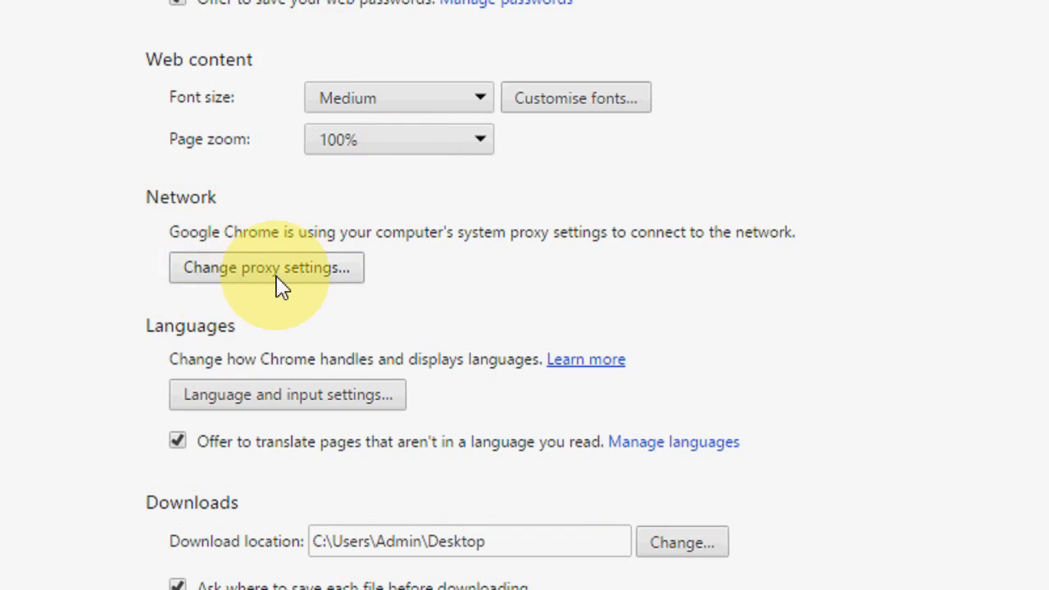
# Step: In Internet Properties LAN settings, toggle the proxy server on and back off, then close the LAN dialog
pyautogui.click(265, 268)
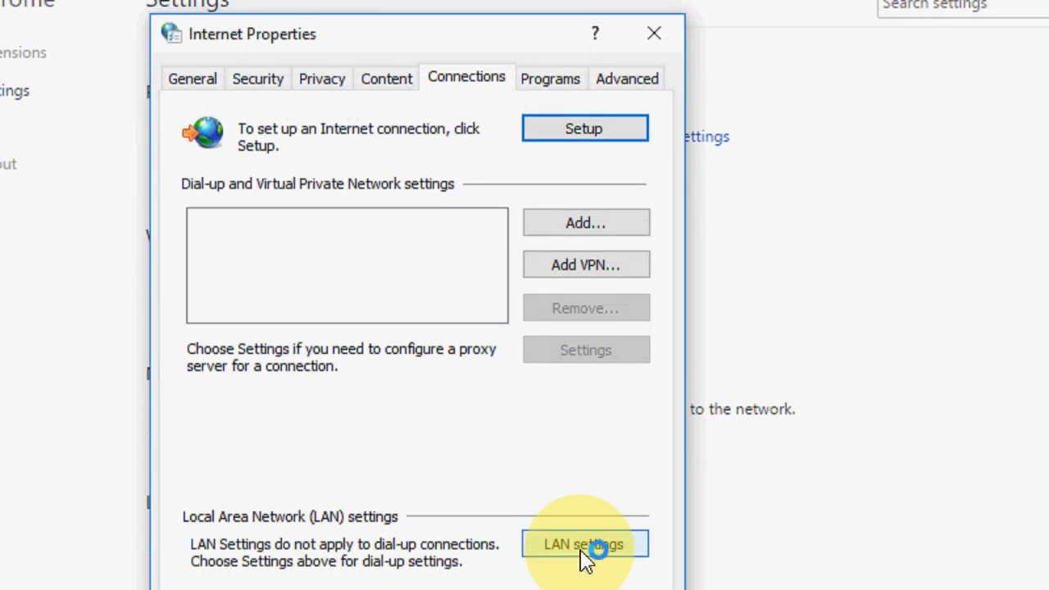
pyautogui.click(583, 544)
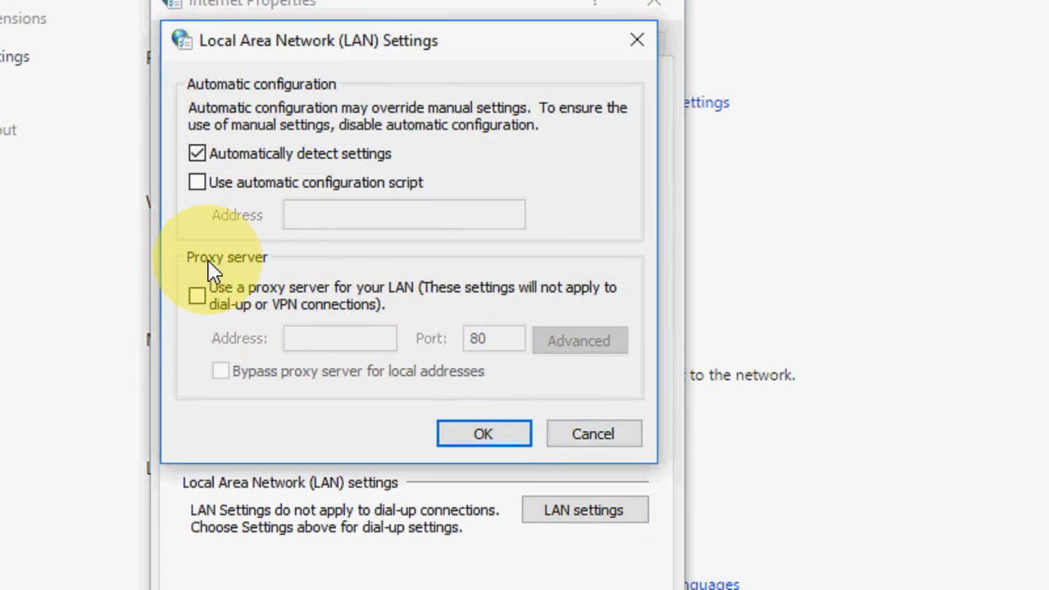
pyautogui.click(196, 295)
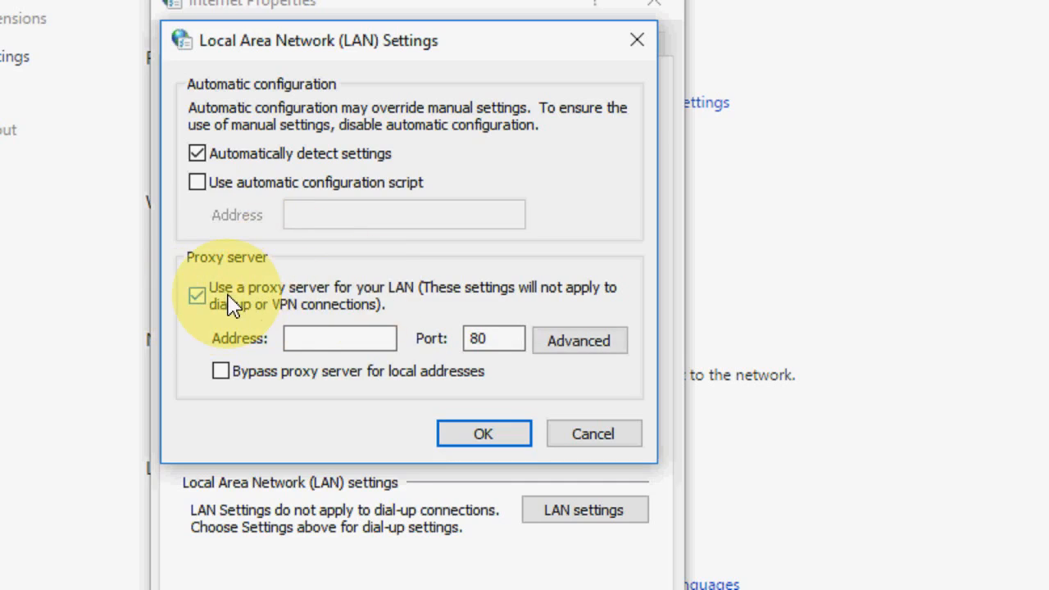
pyautogui.click(196, 295)
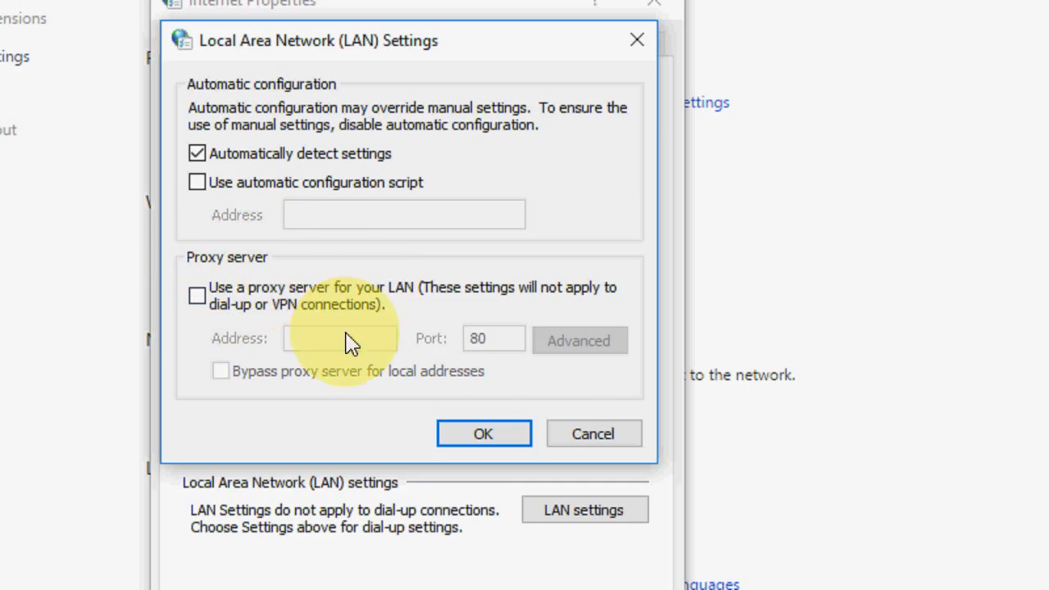
pyautogui.click(482, 432)
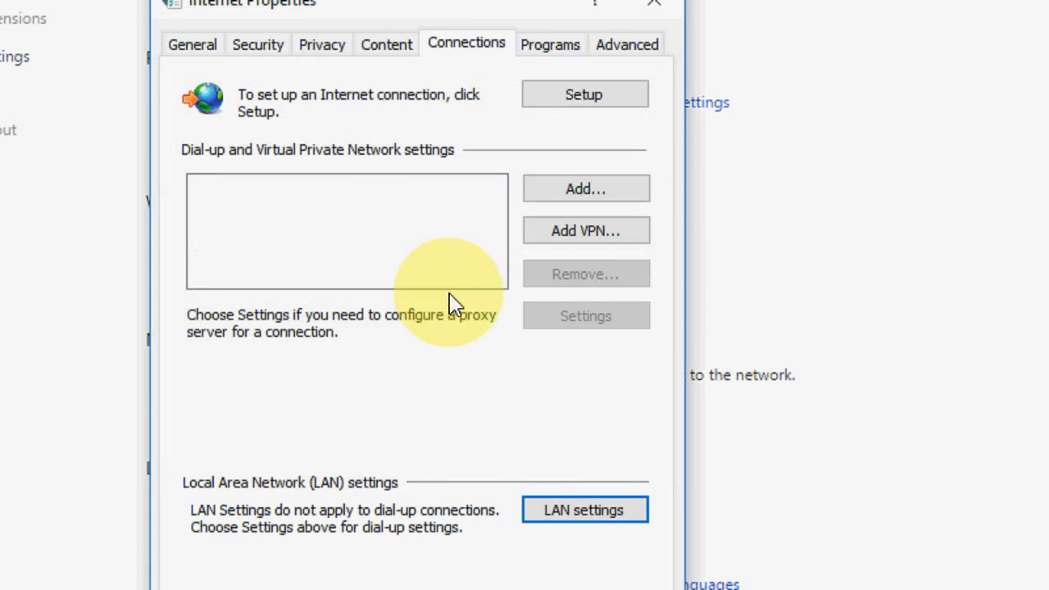
pyautogui.click(626, 45)
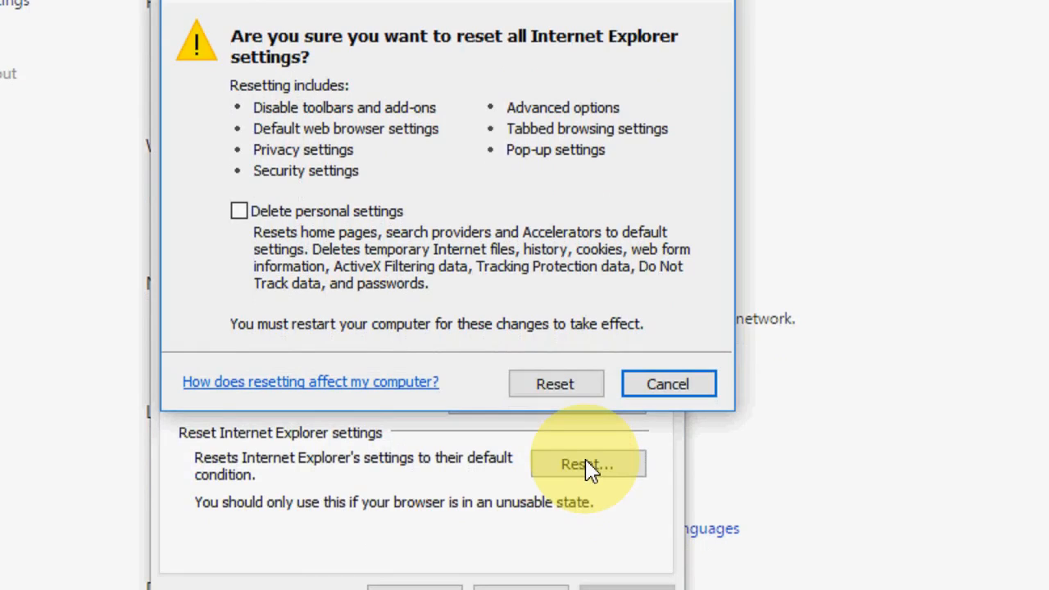
pyautogui.moveTo(609, 292)
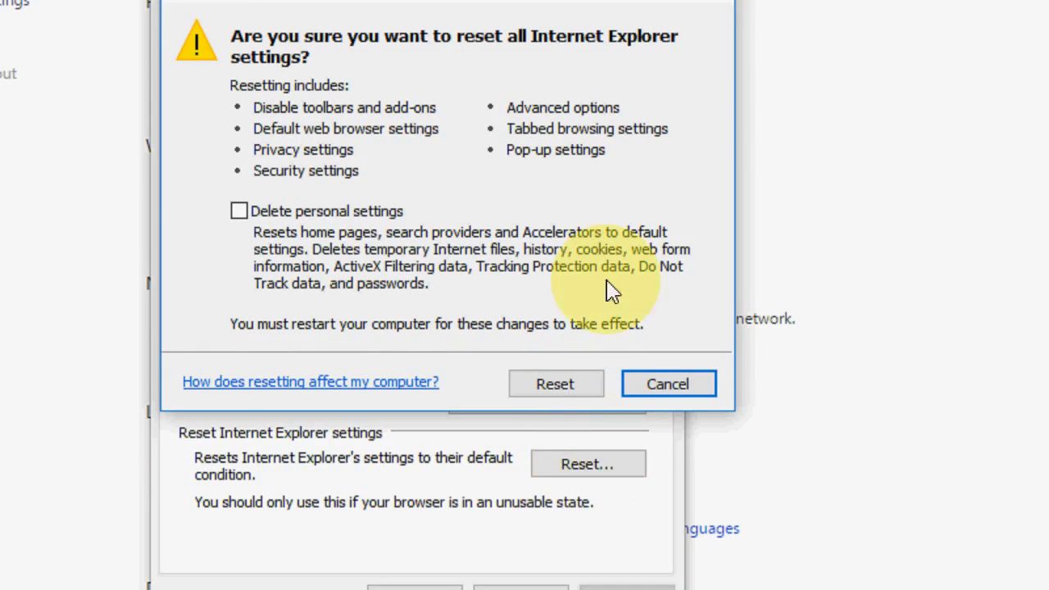
pyautogui.moveTo(308, 200)
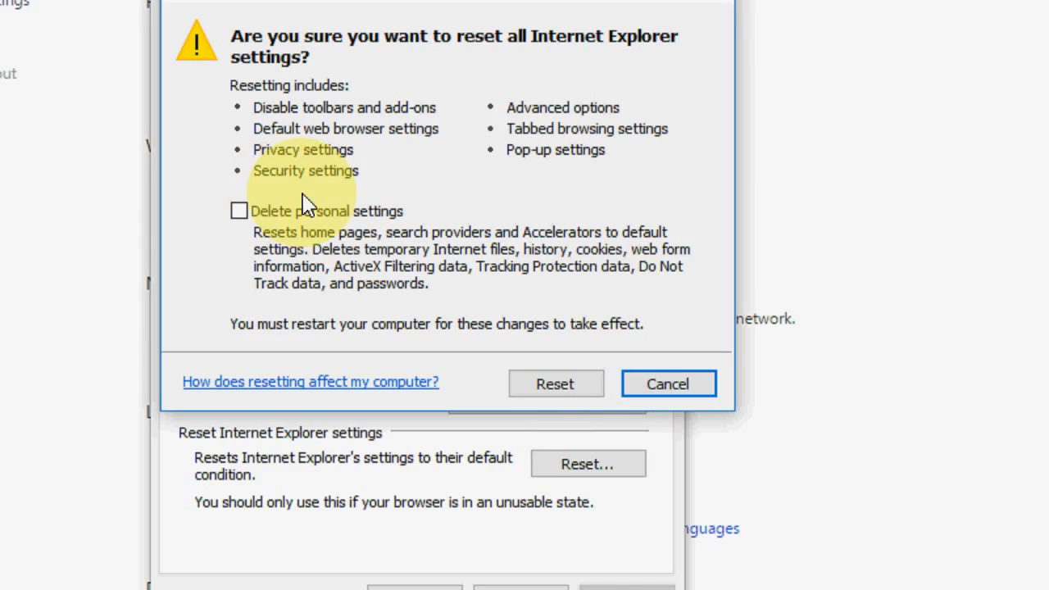
# Step: Tick Delete personal settings and confirm resetting all Internet Explorer settings
pyautogui.click(239, 209)
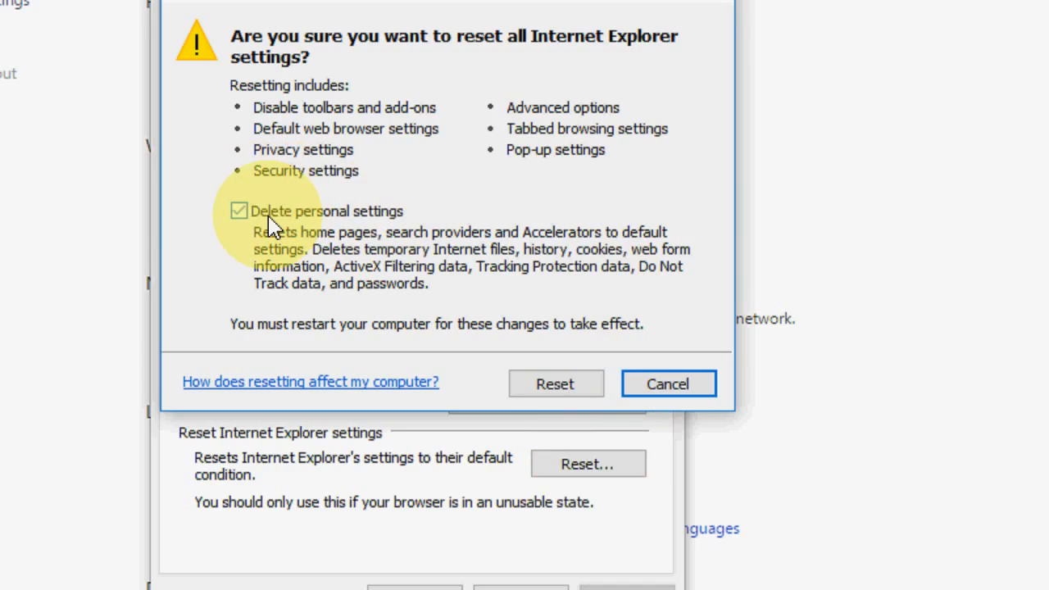
pyautogui.click(239, 210)
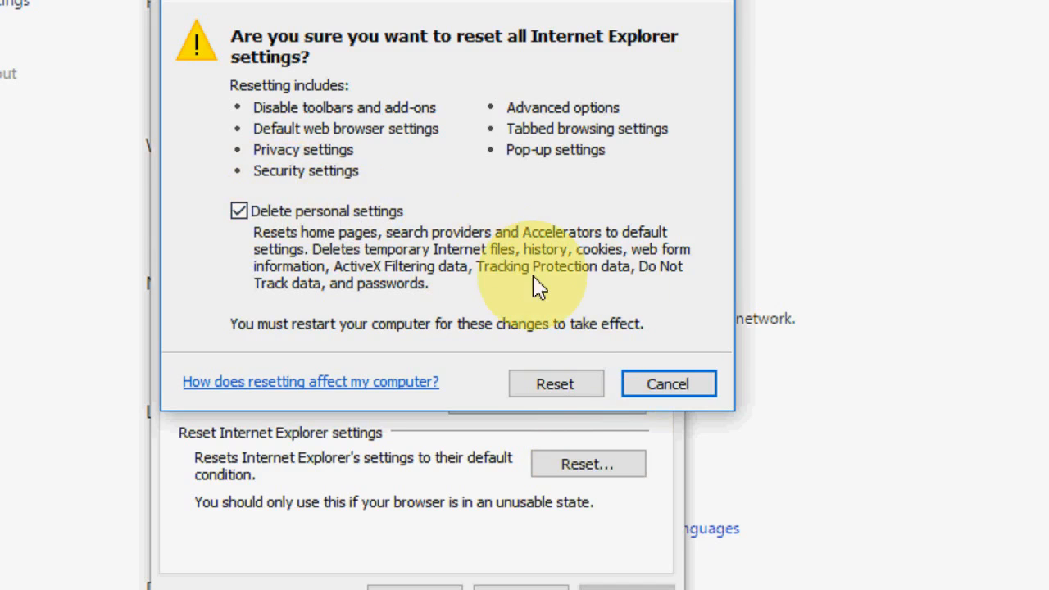
pyautogui.click(669, 383)
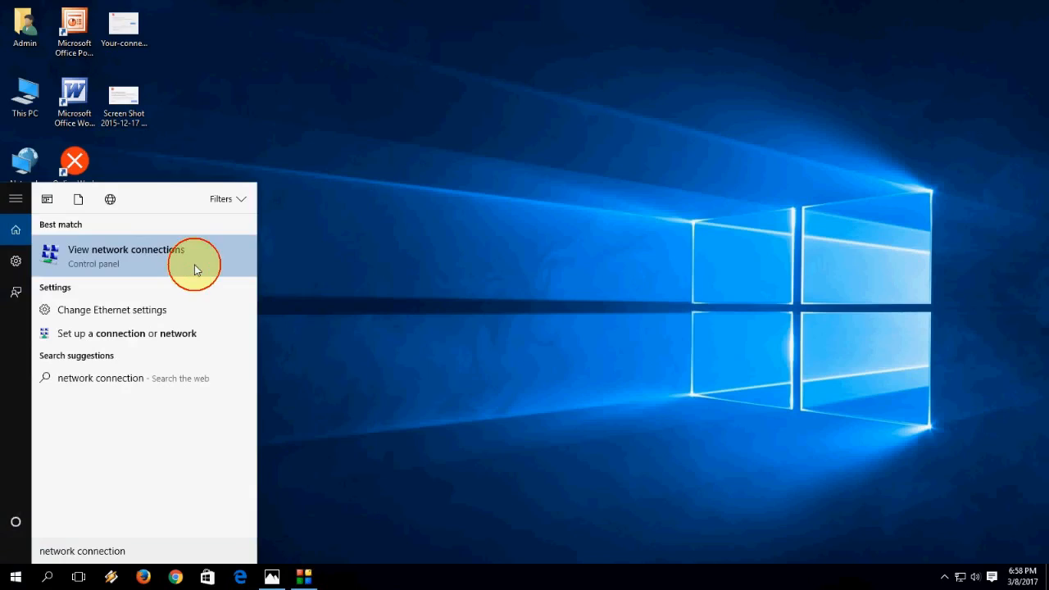
# Step: From View network connections, open Ethernet Properties and its Internet Protocol Version 4 settings
pyautogui.click(126, 255)
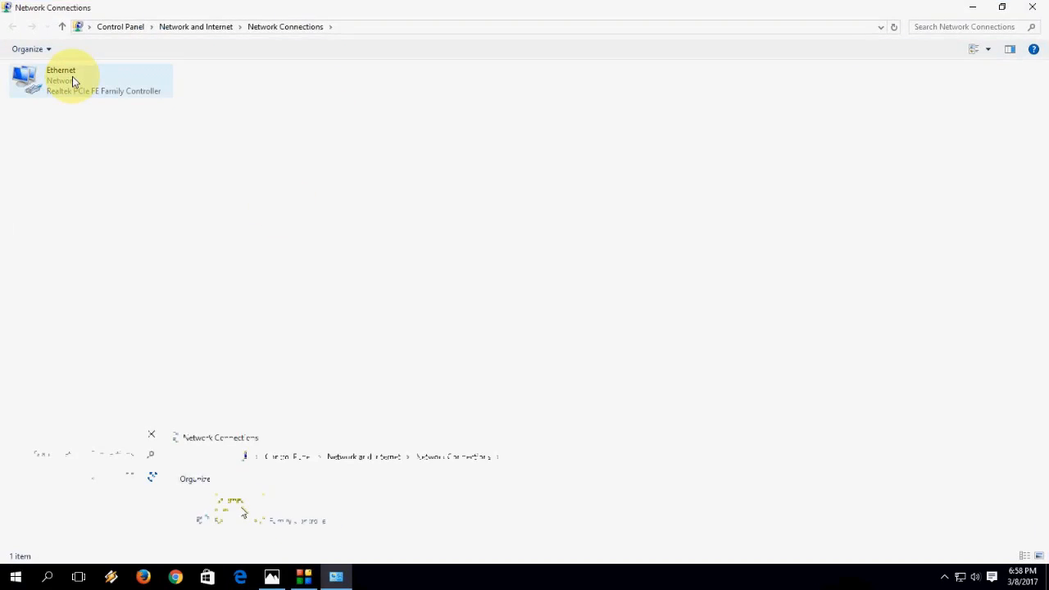
pyautogui.rightClick(62, 79)
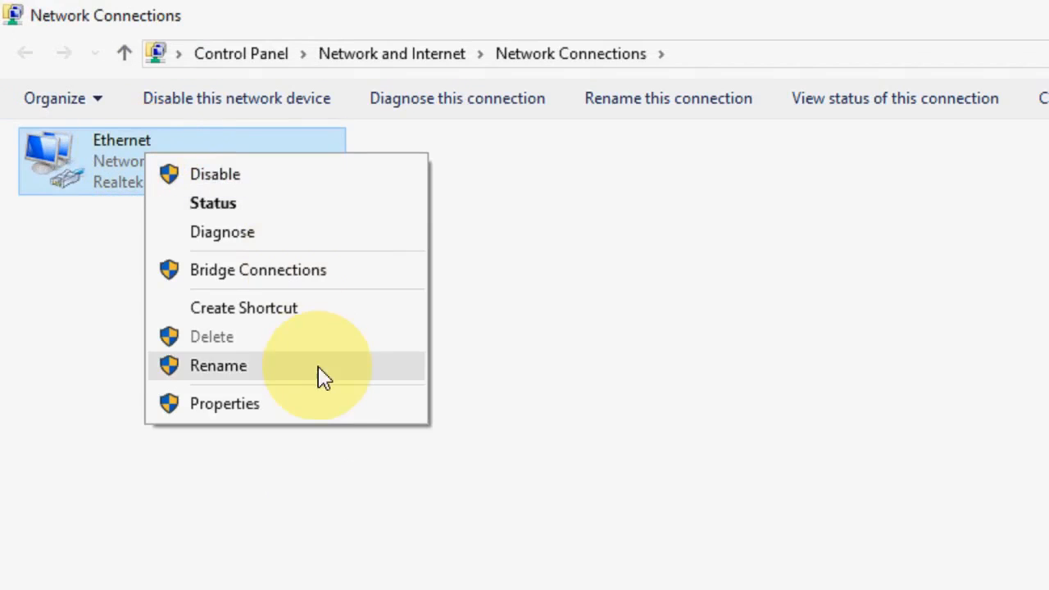
pyautogui.click(224, 403)
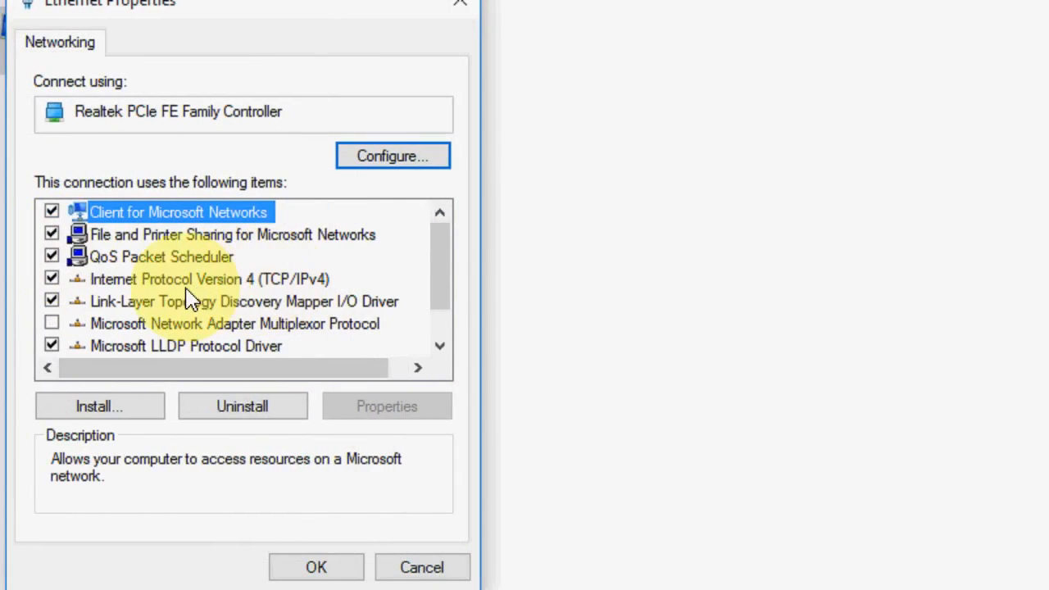
pyautogui.moveTo(303, 292)
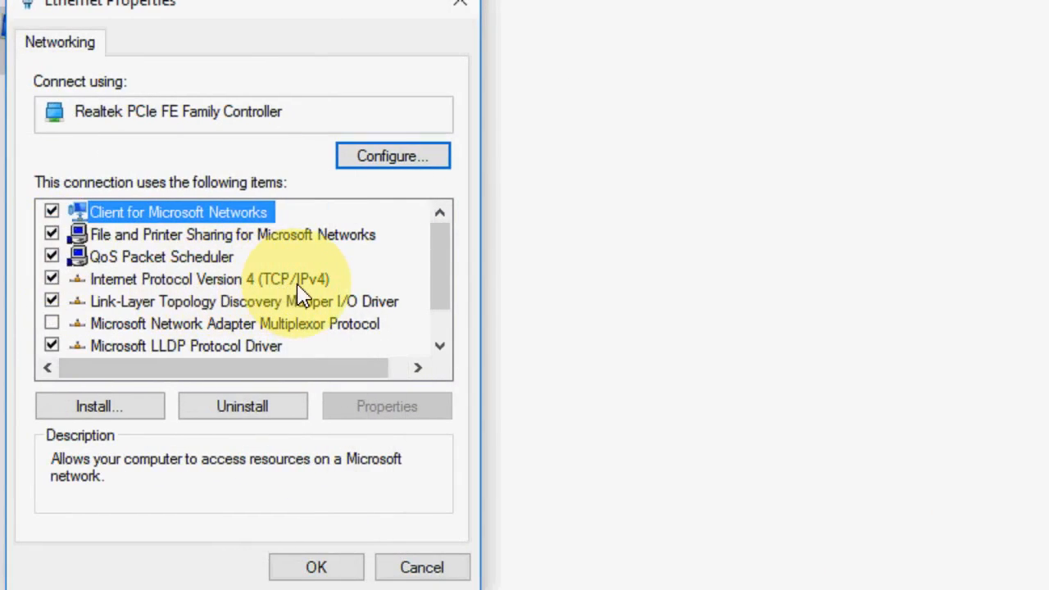
pyautogui.click(209, 279)
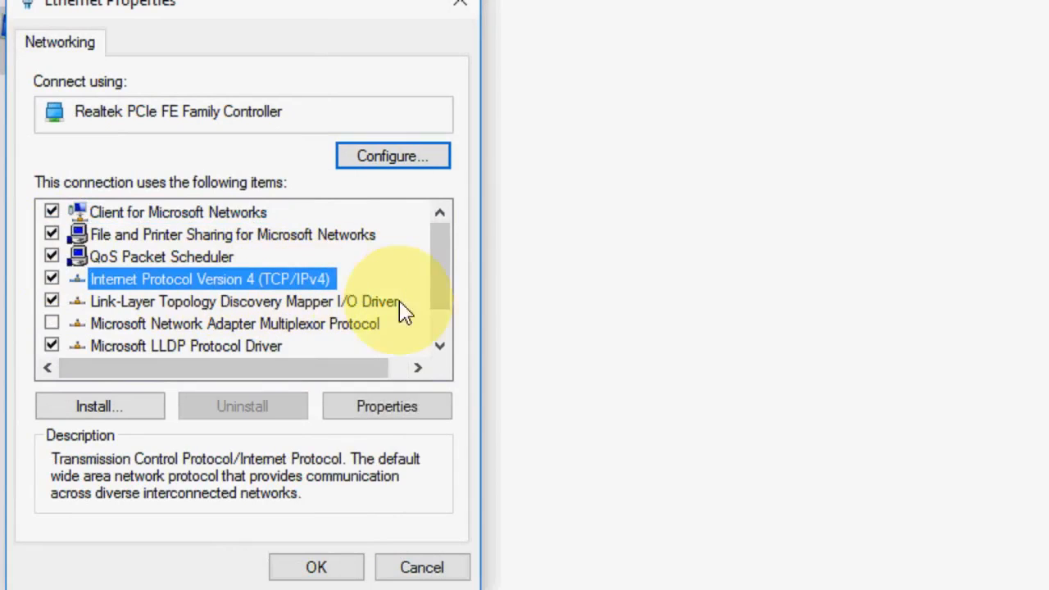
pyautogui.click(386, 406)
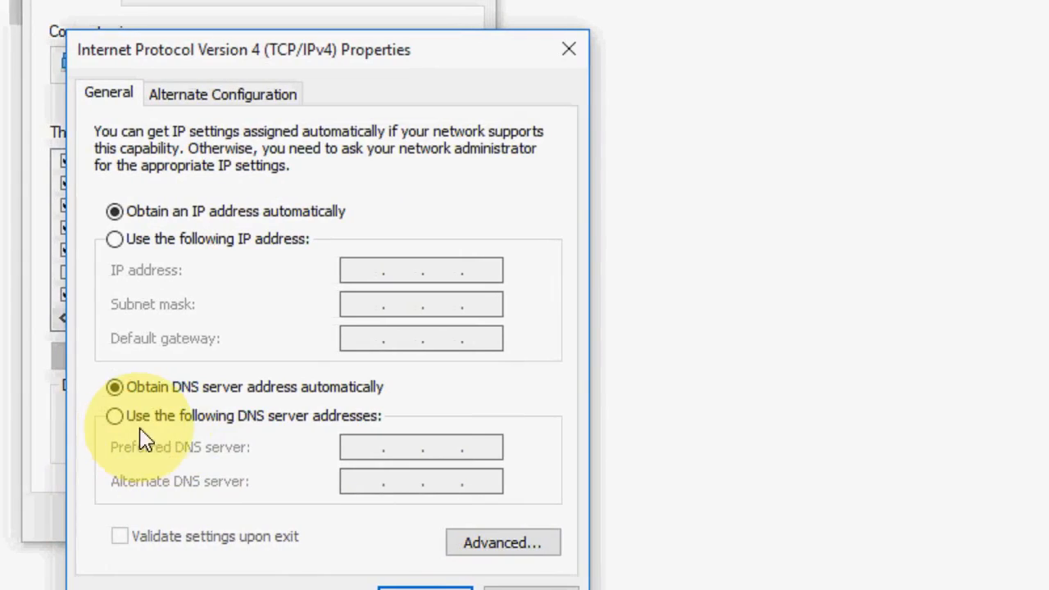
# Step: Enter DNS servers 8.8.8.8 and 8.8.4.4 manually and save them through the Ethernet properties
pyautogui.click(115, 416)
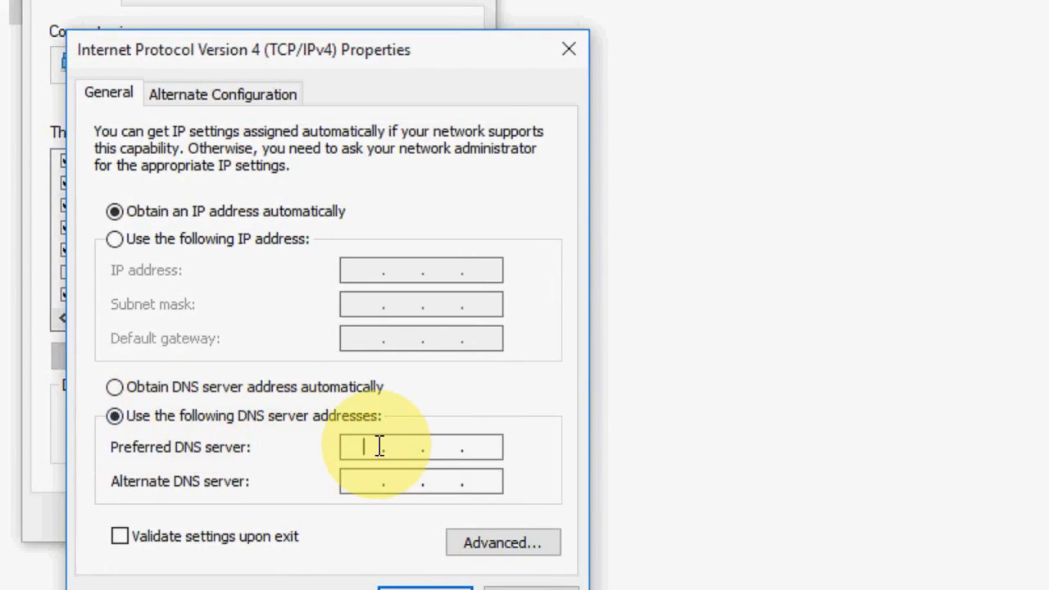
pyautogui.write('8 . 8 .')
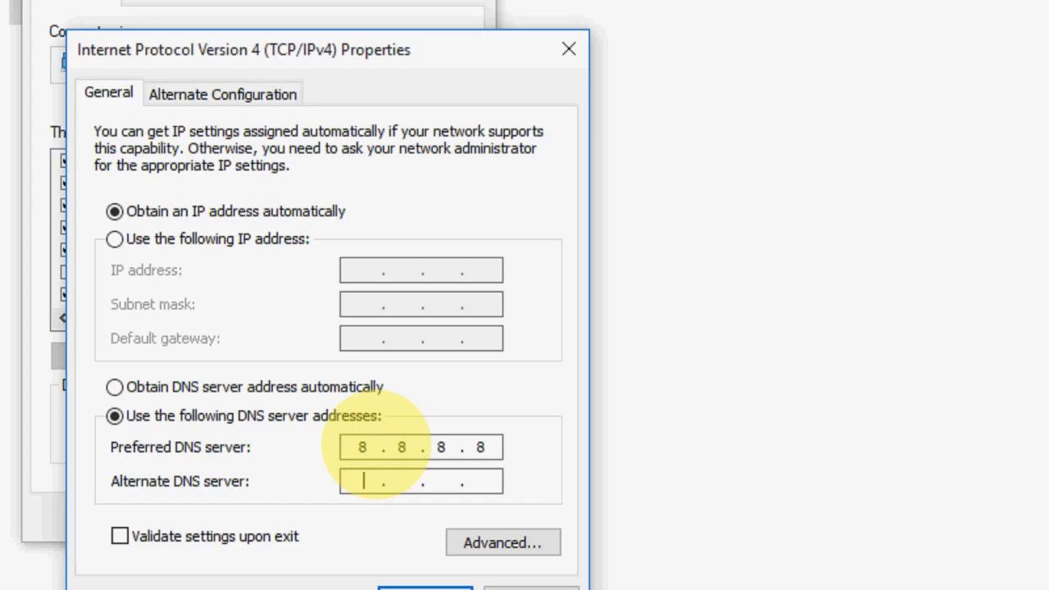
pyautogui.write('8.8.')
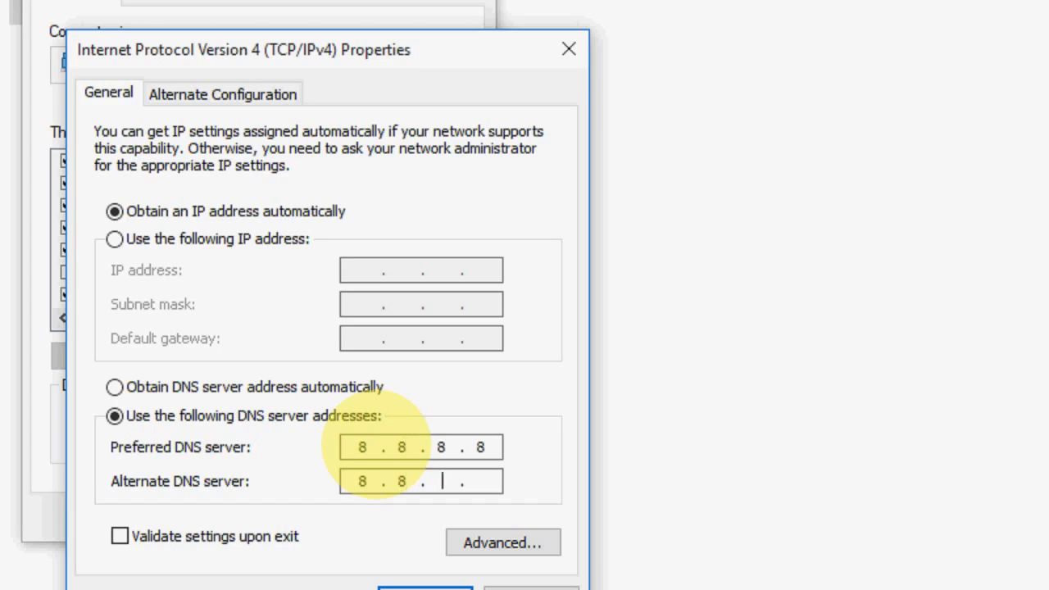
pyautogui.write('4.4')
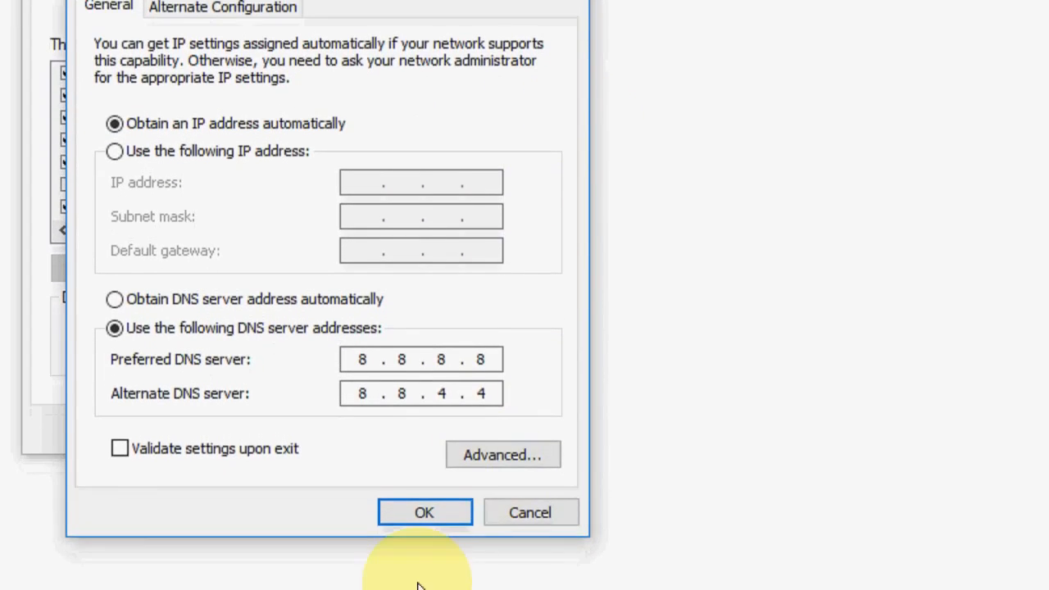
pyautogui.click(424, 511)
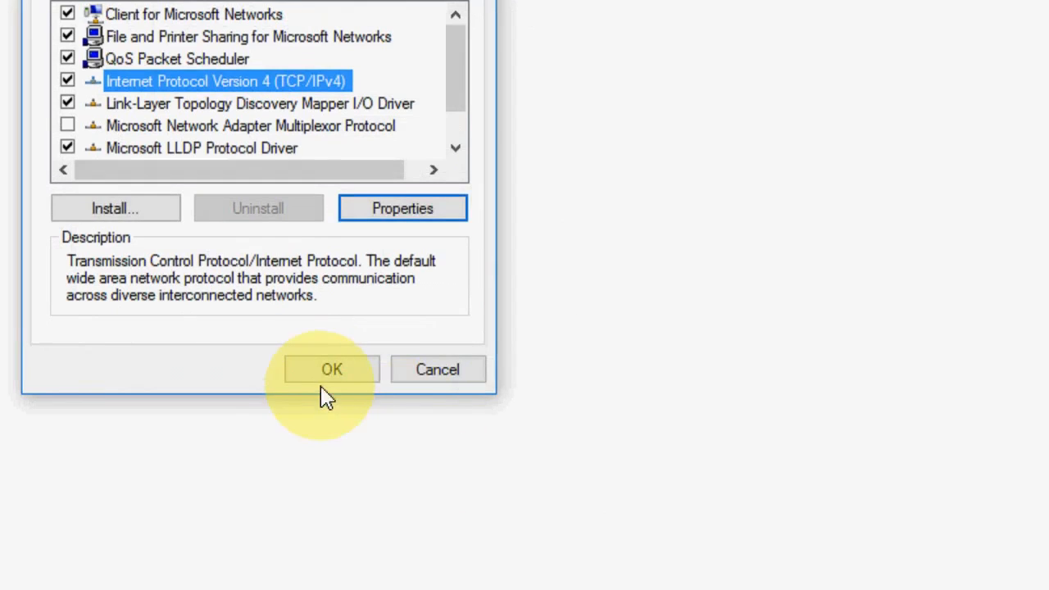
pyautogui.click(331, 368)
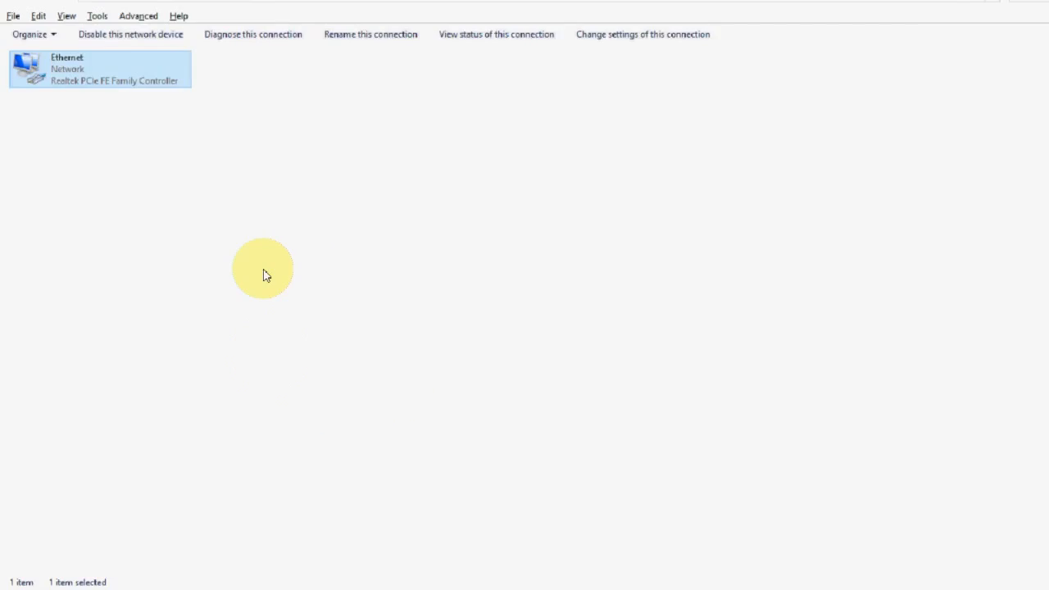
pyautogui.rightClick(264, 271)
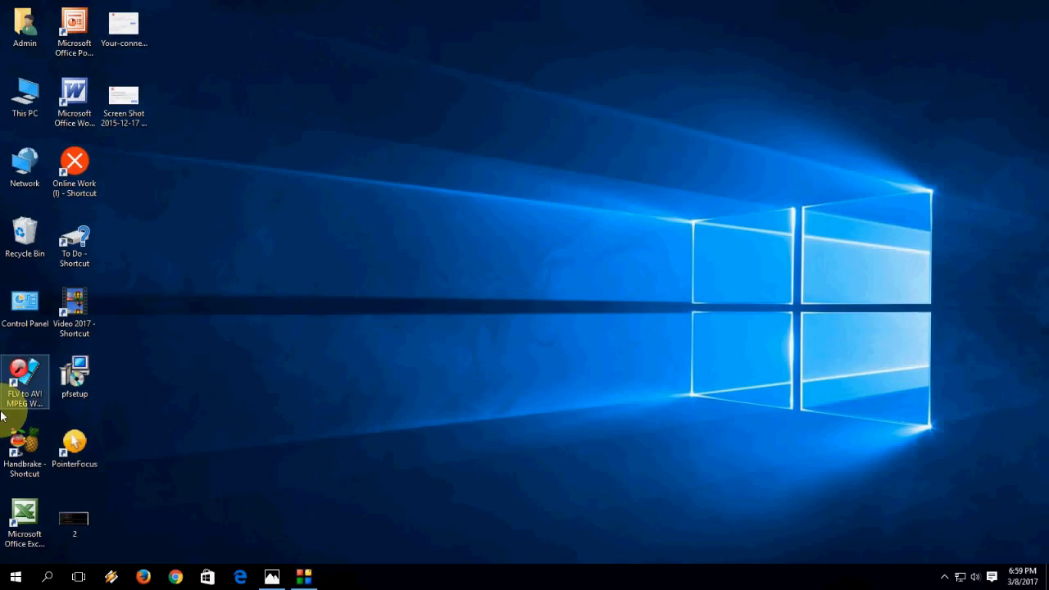
# Step: Launch Command Prompt (Admin) from the Start button's system tools menu
pyautogui.rightClick(15, 576)
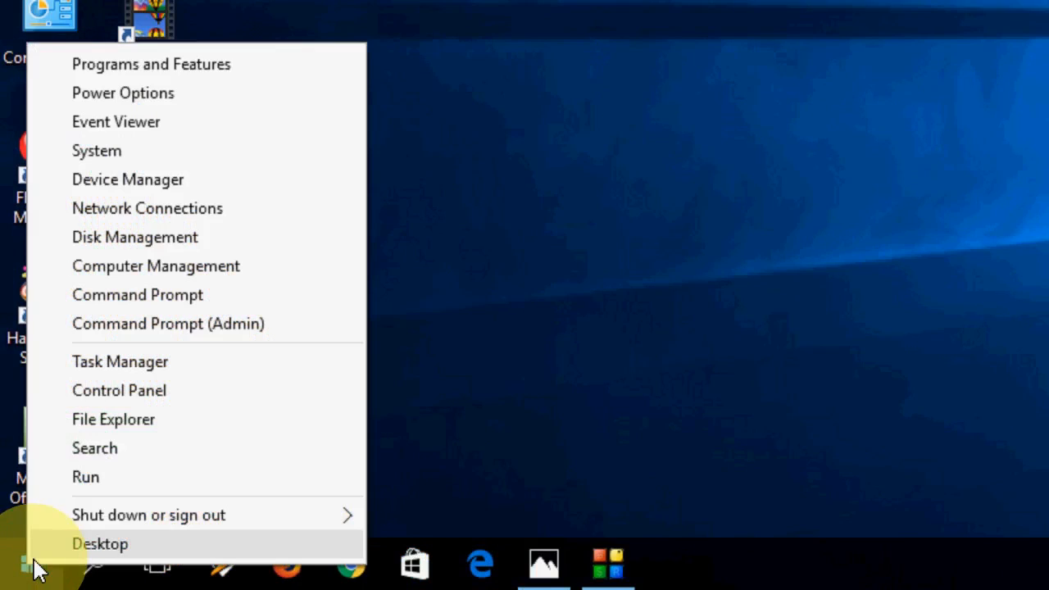
pyautogui.moveTo(287, 238)
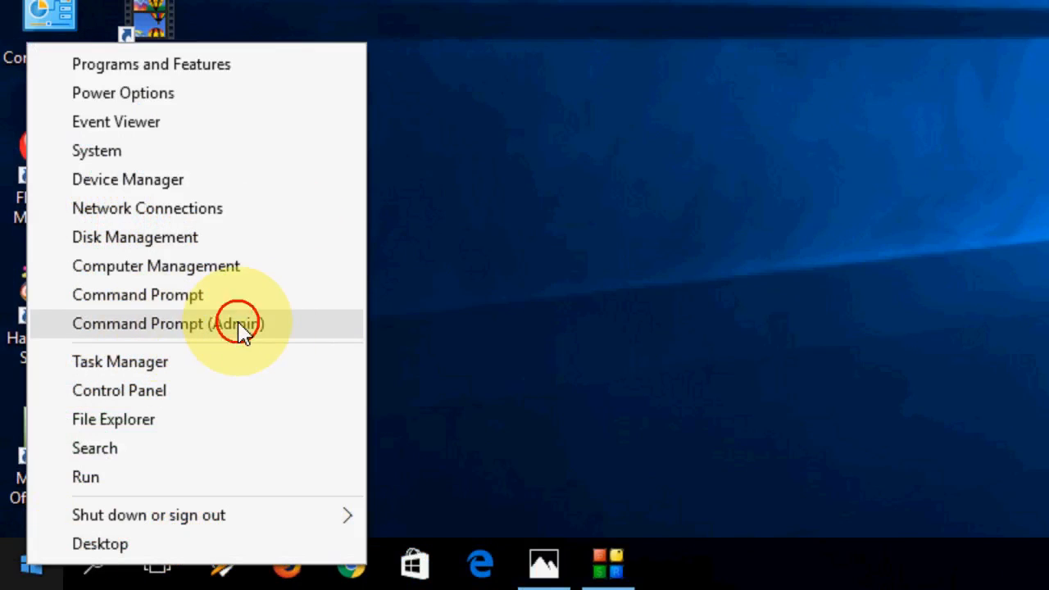
pyautogui.click(167, 323)
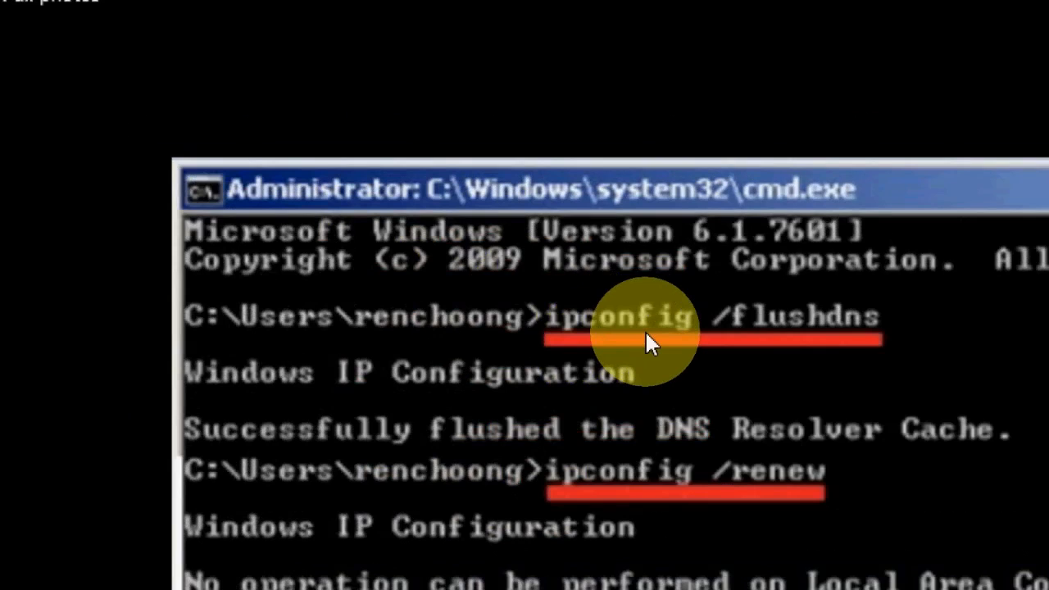
pyautogui.moveTo(885, 331)
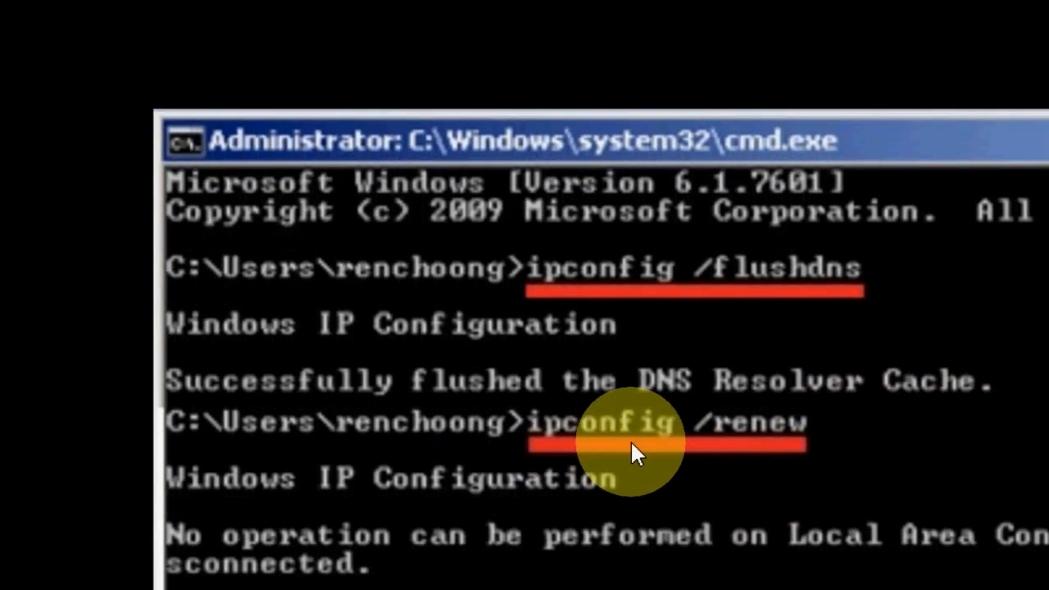
pyautogui.moveTo(655, 456)
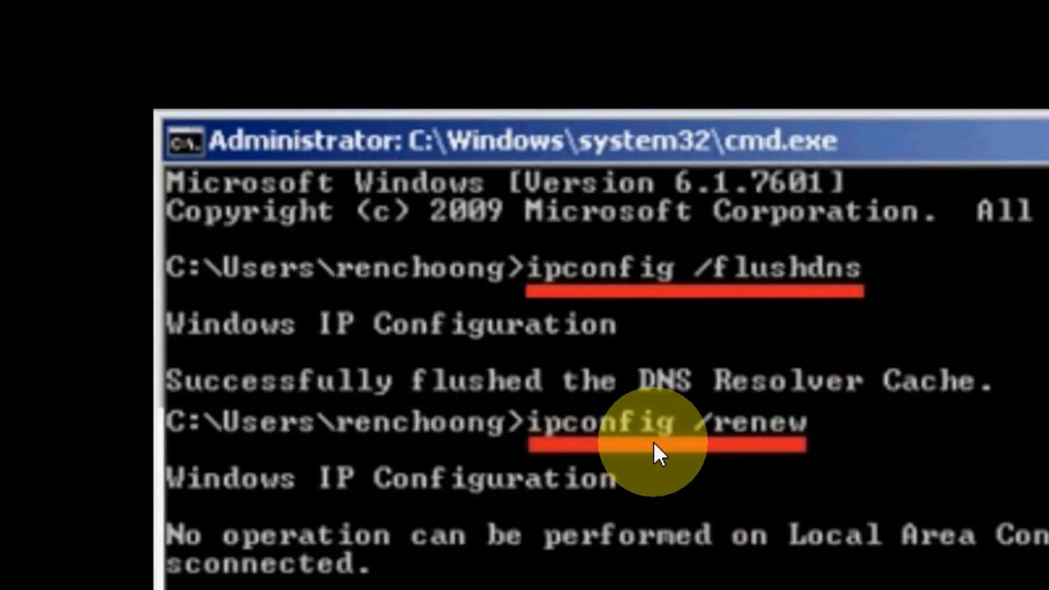
pyautogui.moveTo(836, 443)
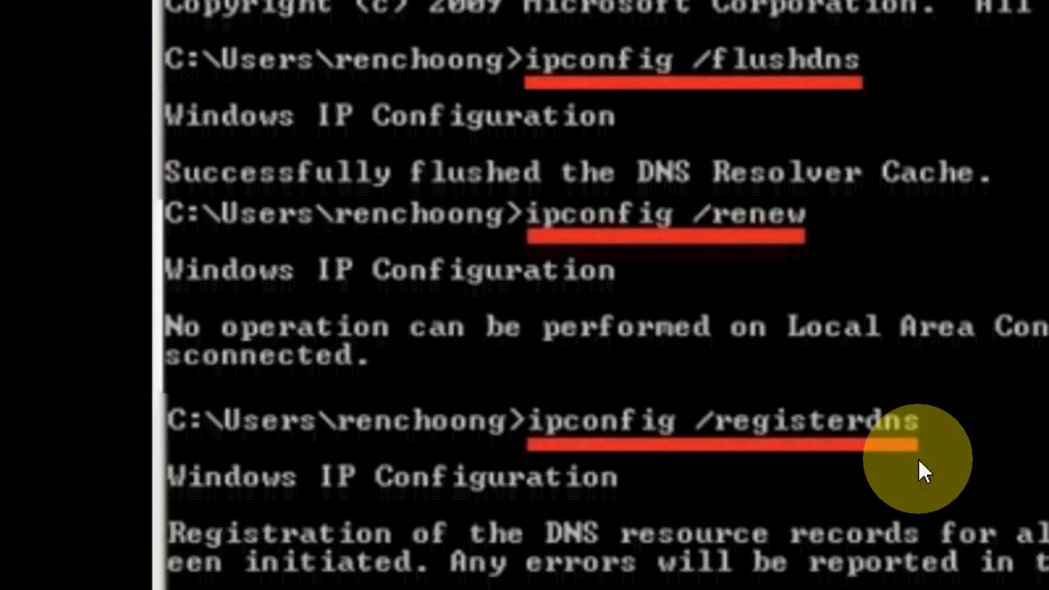
pyautogui.moveTo(921, 456)
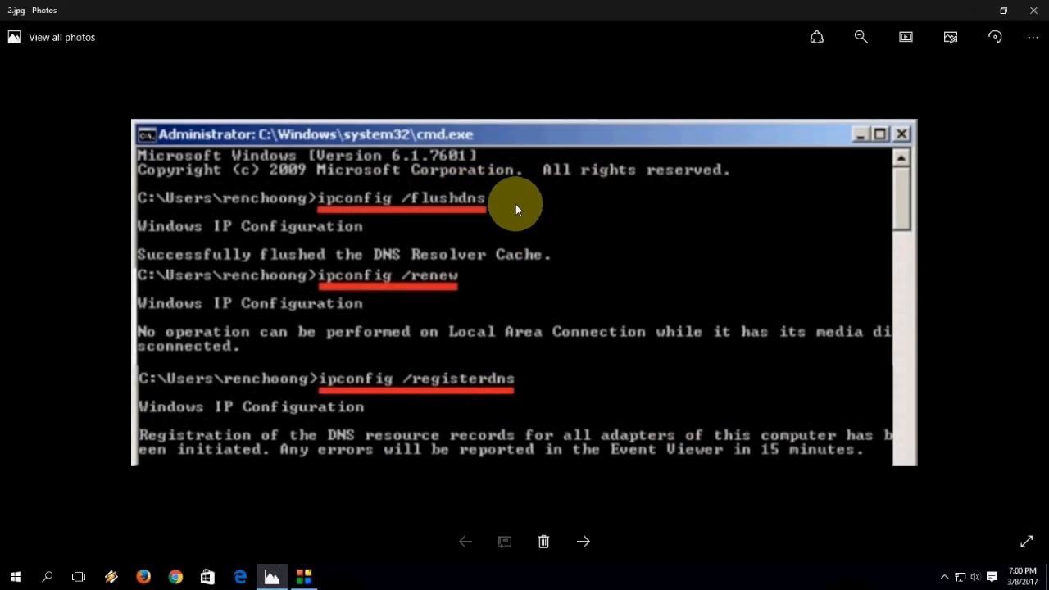
pyautogui.moveTo(426, 209)
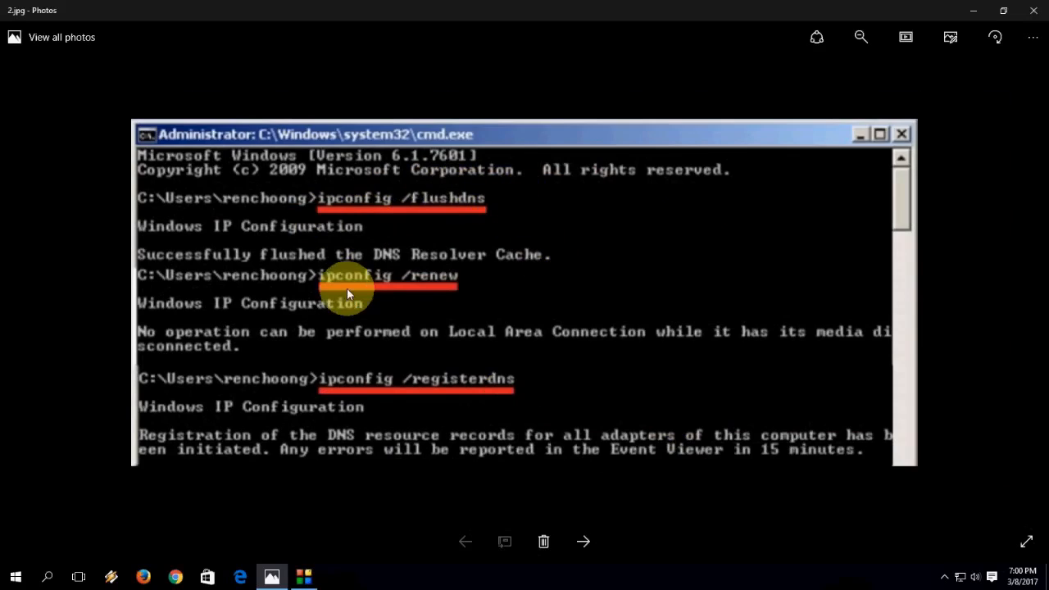
pyautogui.moveTo(401, 288)
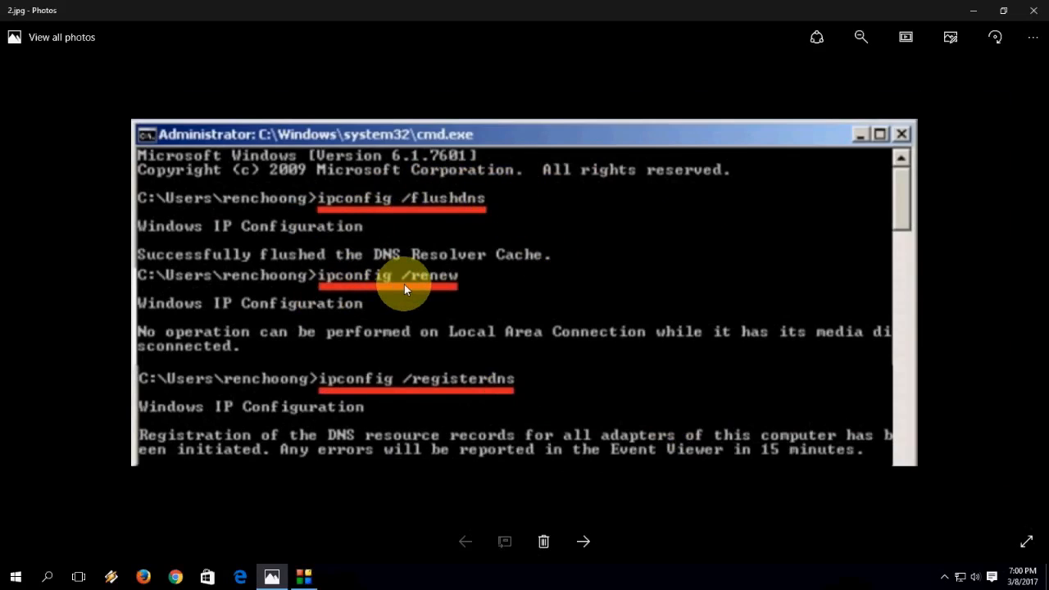
pyautogui.moveTo(472, 385)
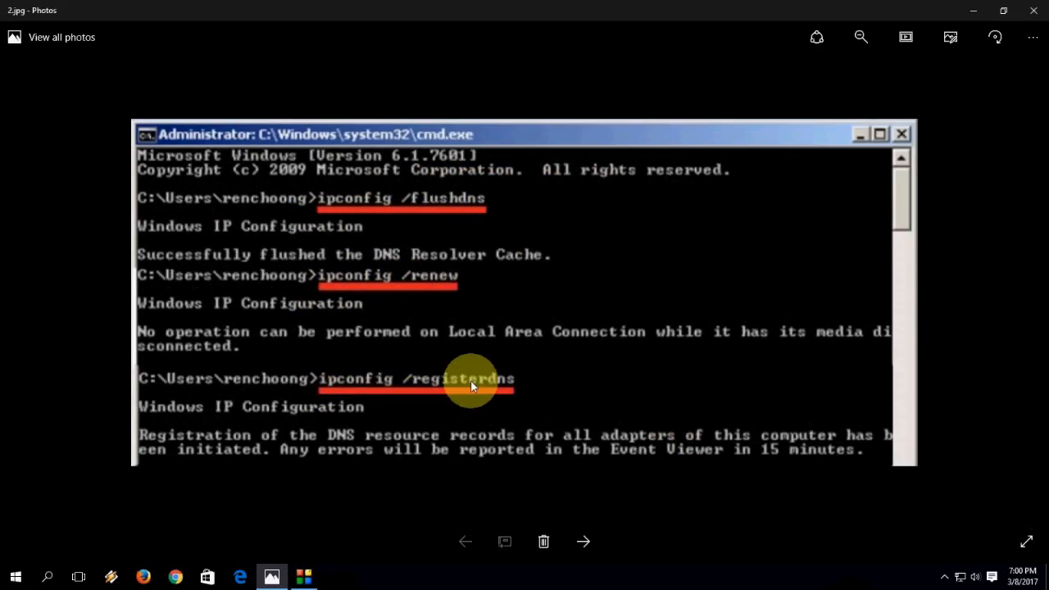